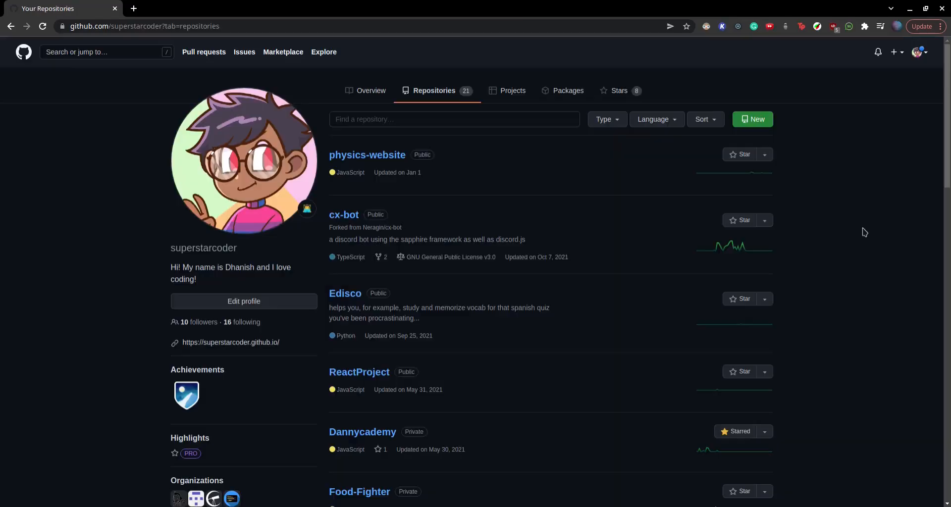
- Create a new GitHub repository named dog-bot and submit it
click(752, 119)
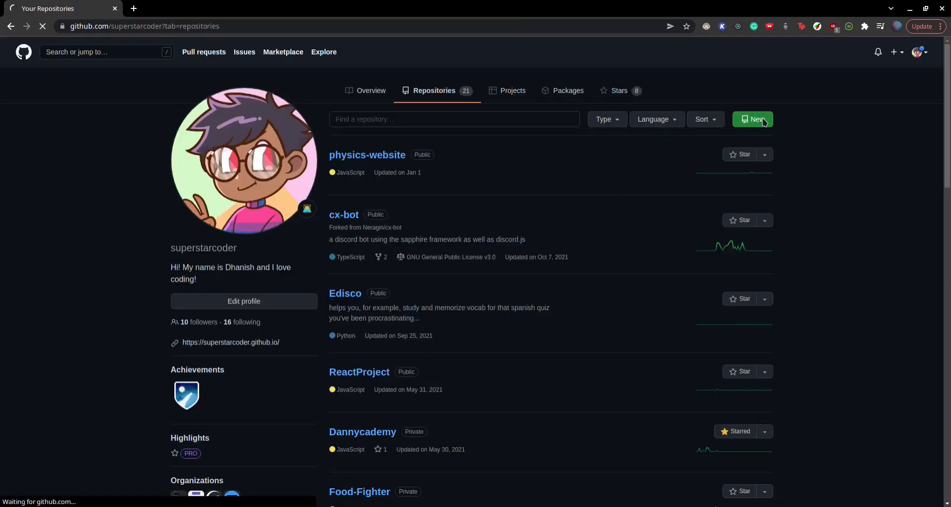
click(752, 119)
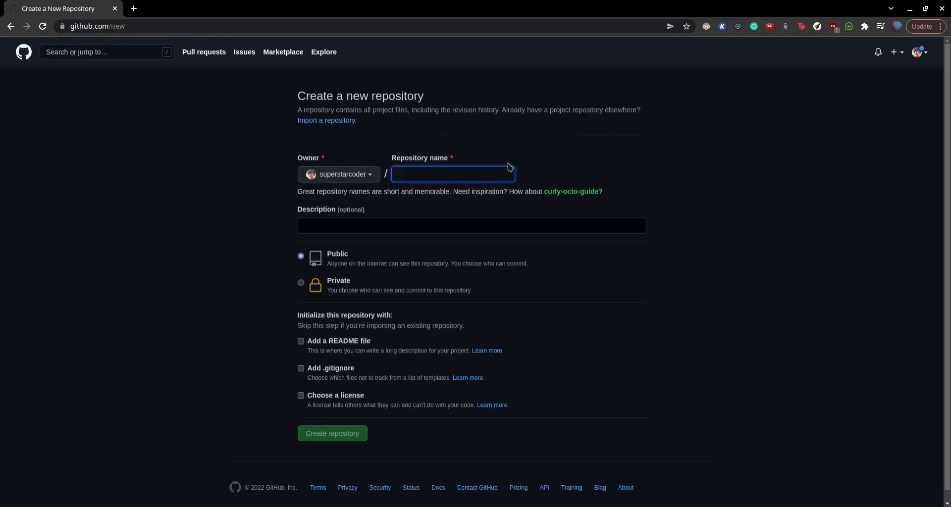
text(dog-bot)
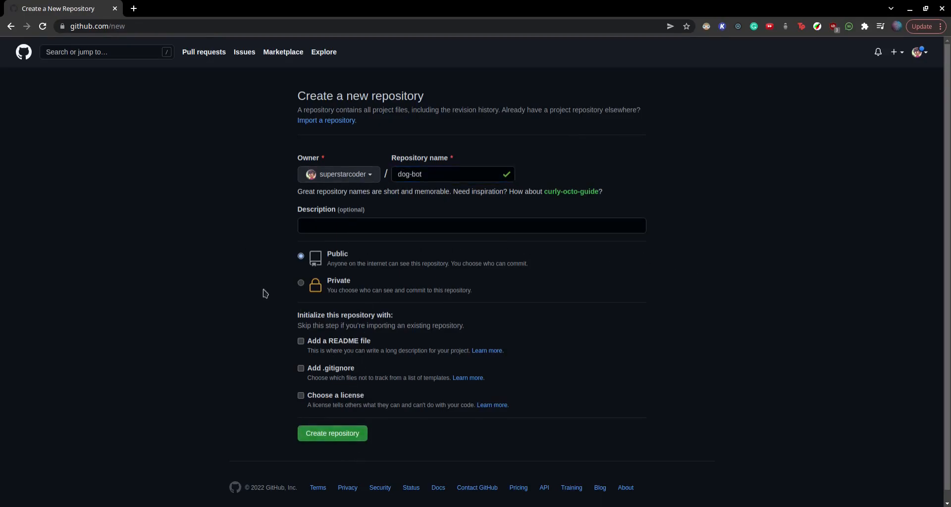
click(331, 434)
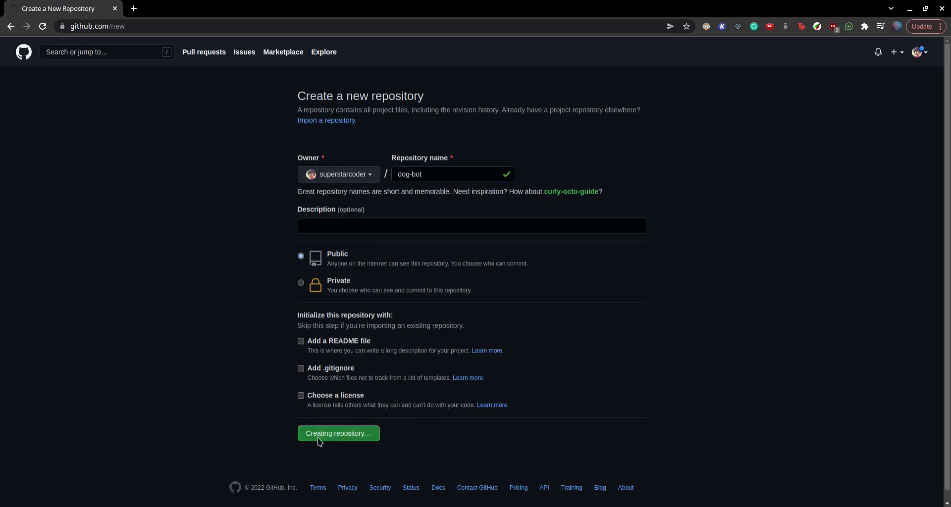
click(338, 433)
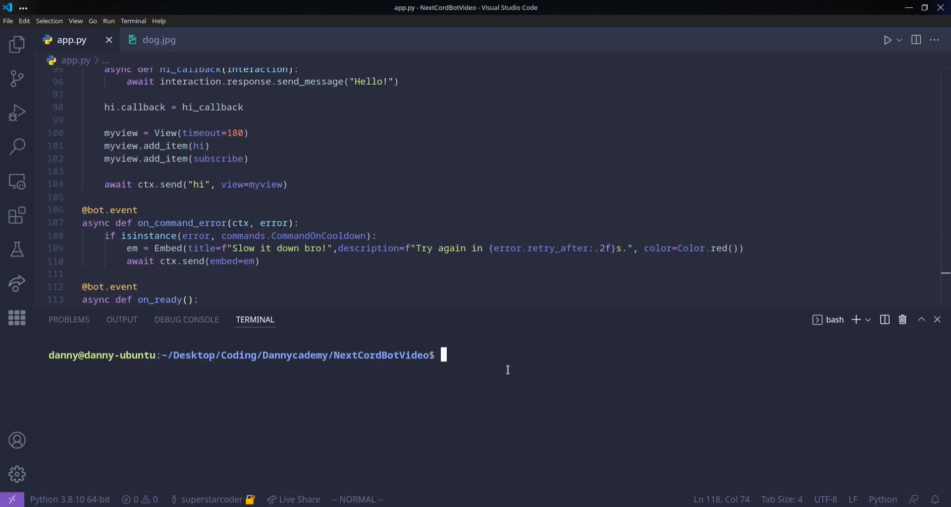
- Select the hard-coded bot token string inside bot.run() in app.py
text(s)
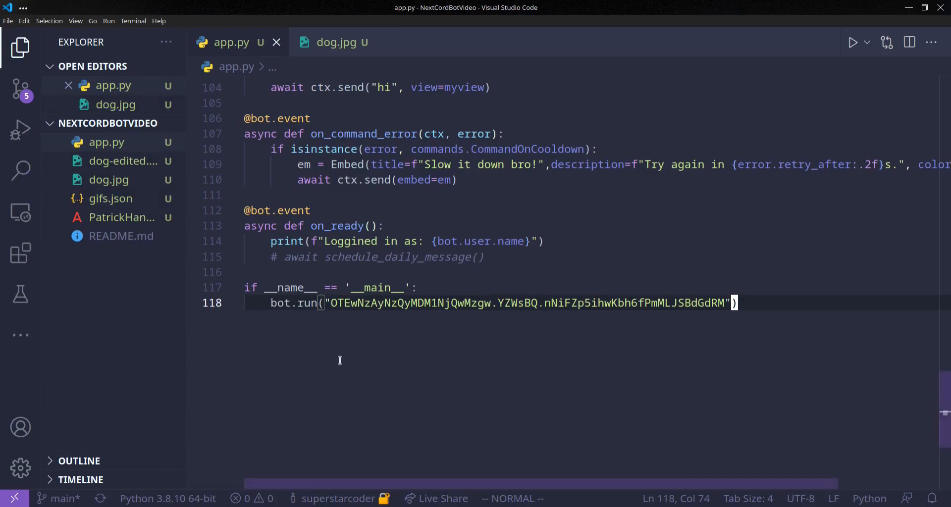
mouse_move(345, 367)
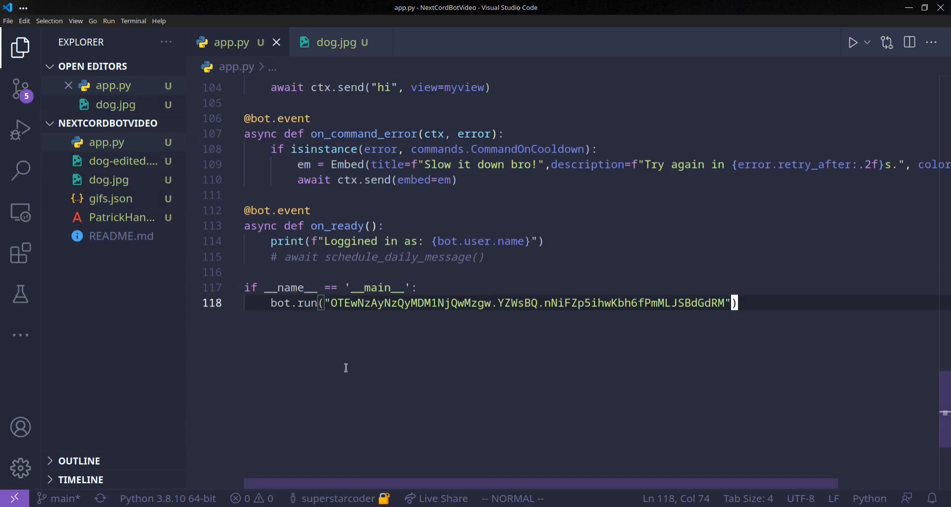
drag(736, 303, 592, 303)
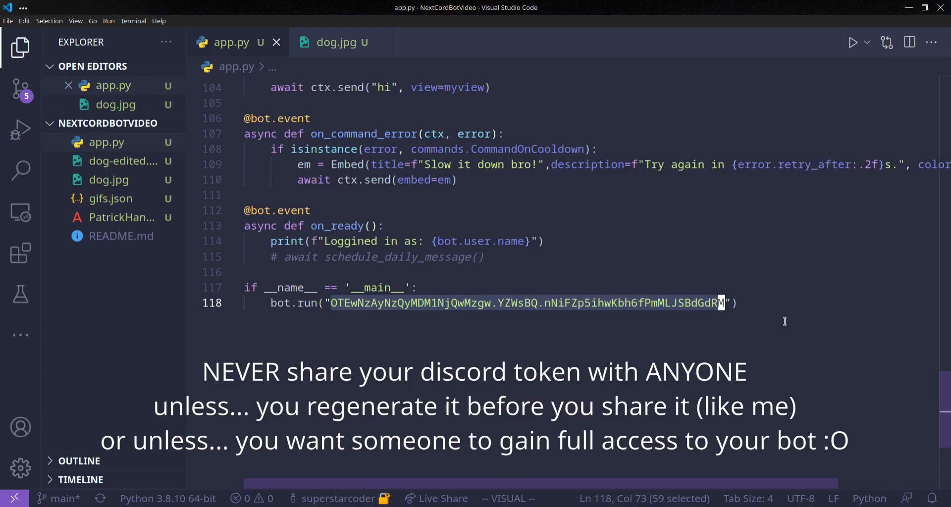
mouse_move(630, 280)
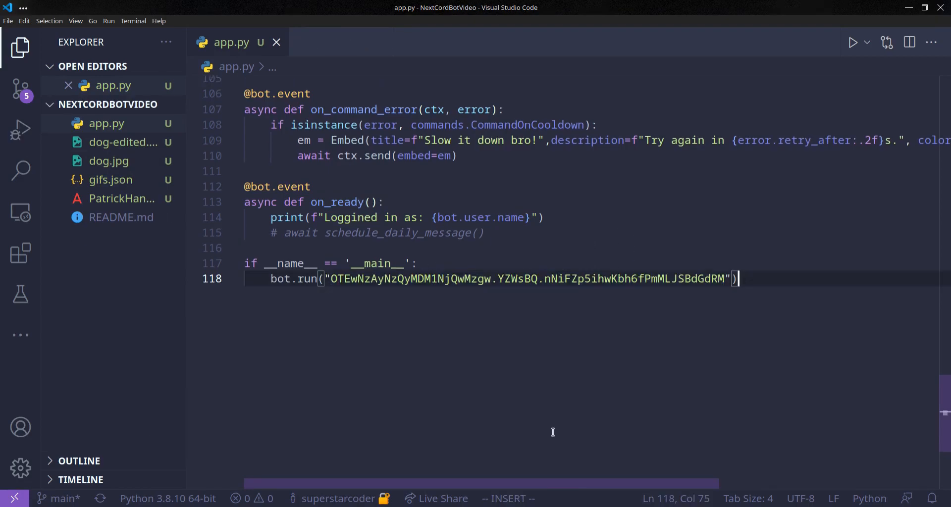
drag(329, 278, 424, 278)
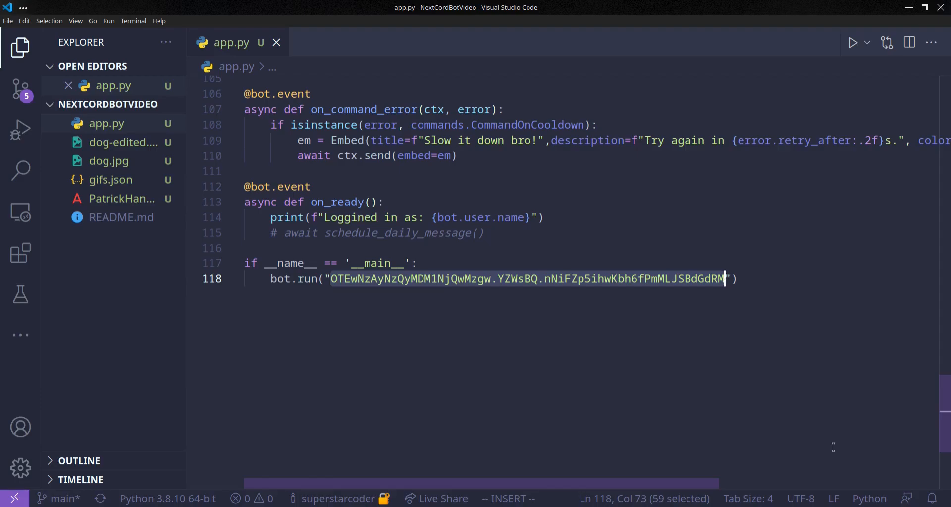
mouse_move(775, 298)
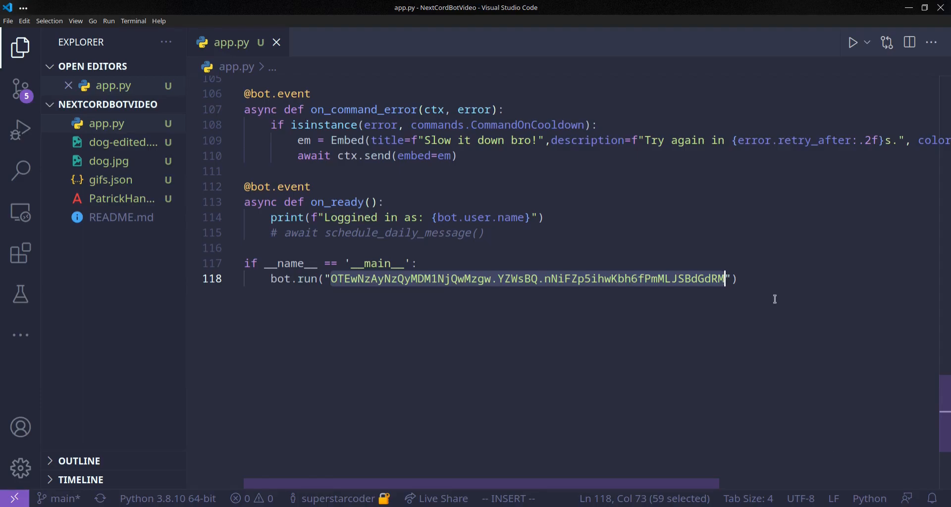
- Add 'import os' on a new line below the imports in app.py
scroll(up, 3)
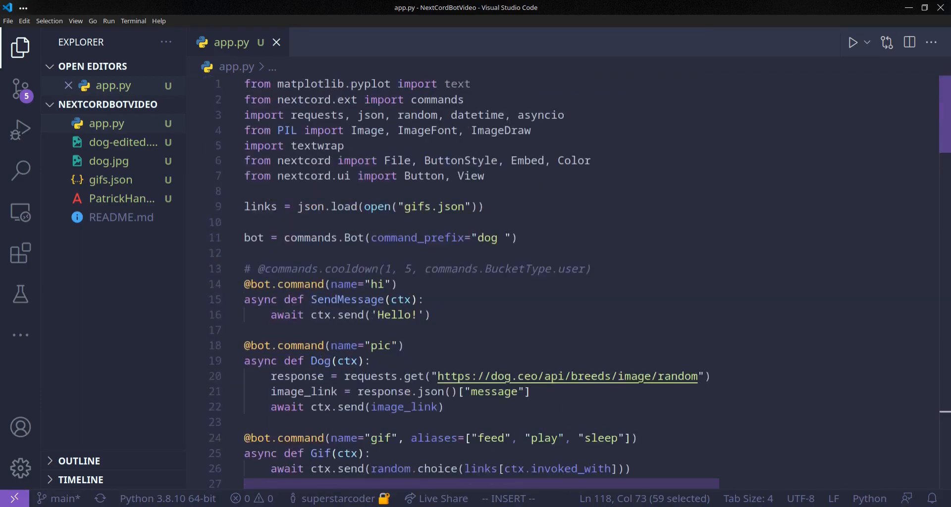
key(enter)
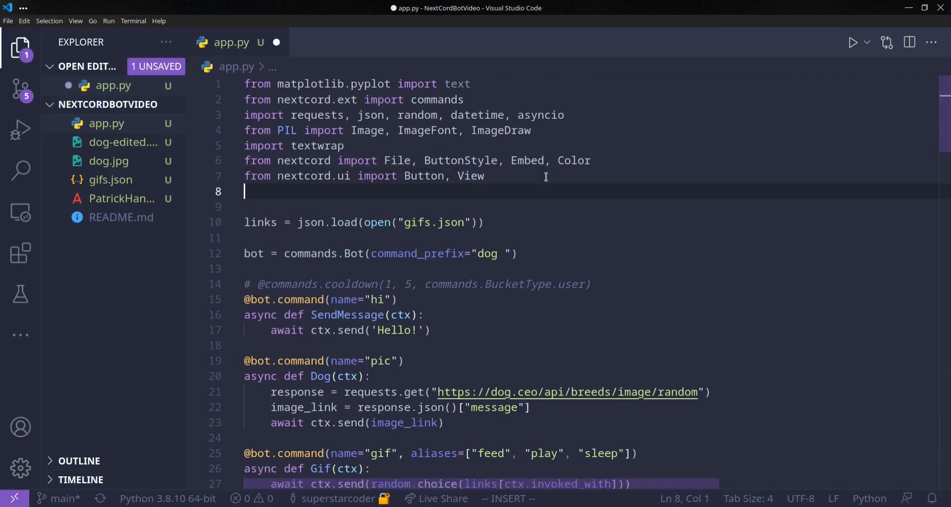
text(import os)
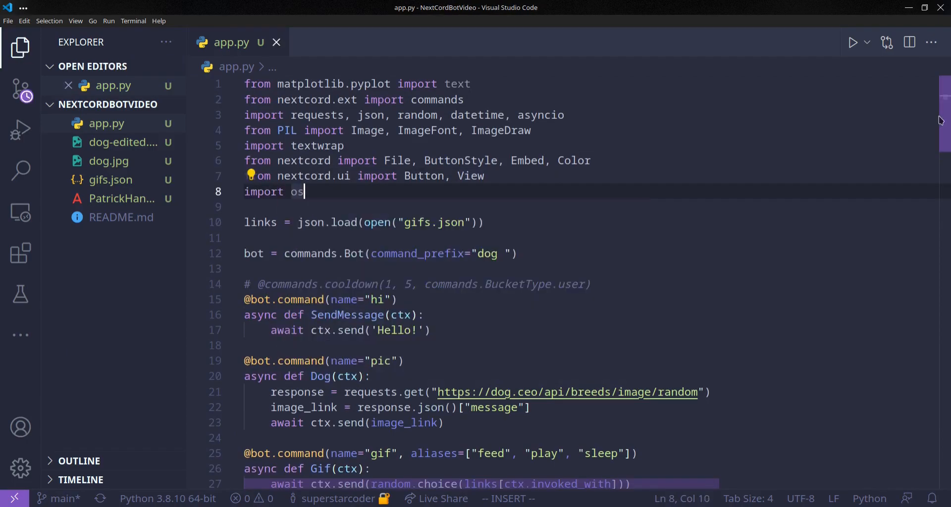
- Replace the token in bot.run() with os.environ["DISCORD_TOKEN"]
scroll(down, 3)
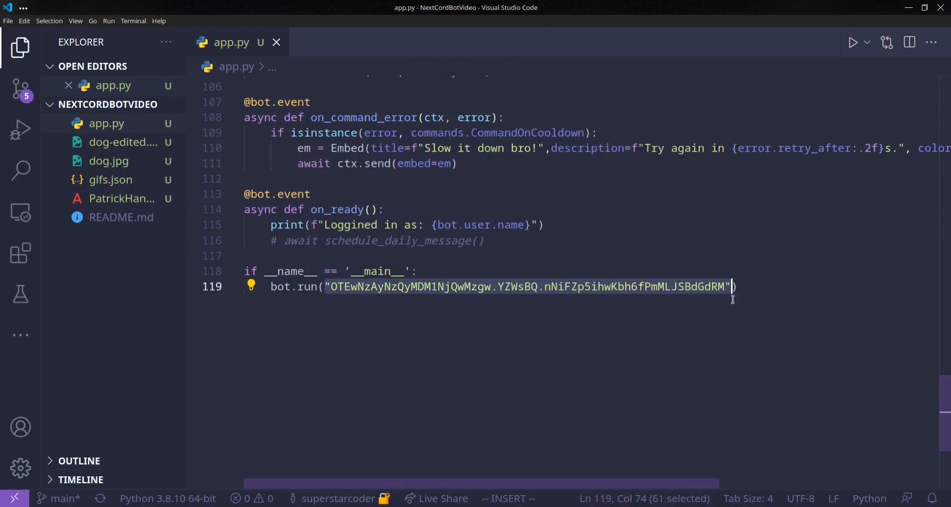
text(os.environ))
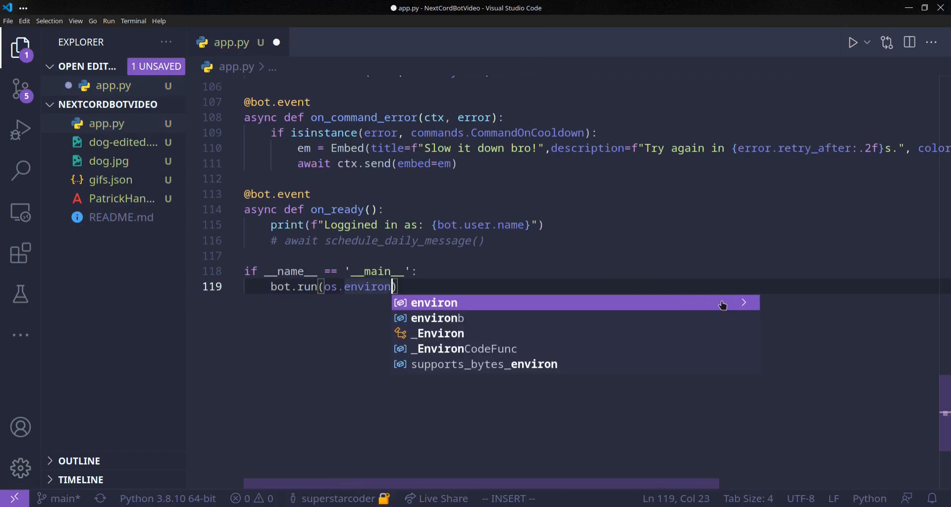
text([)
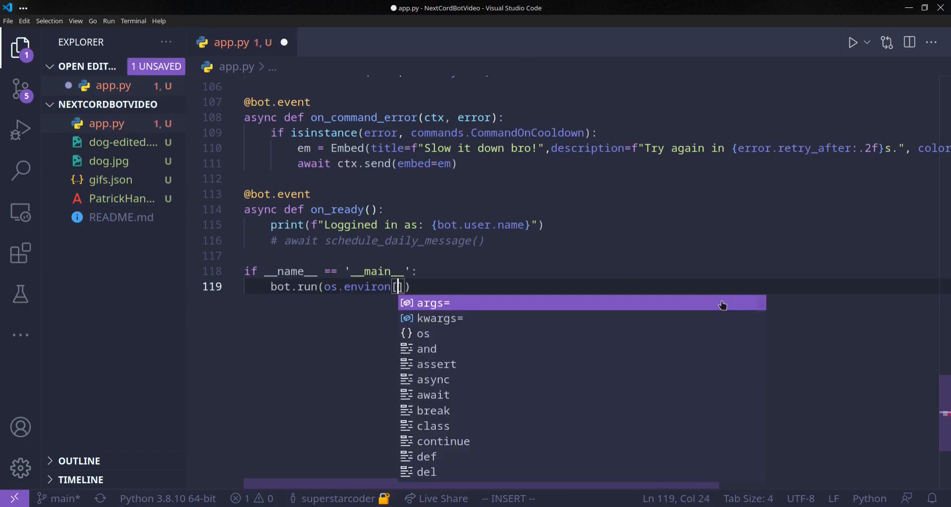
text(")
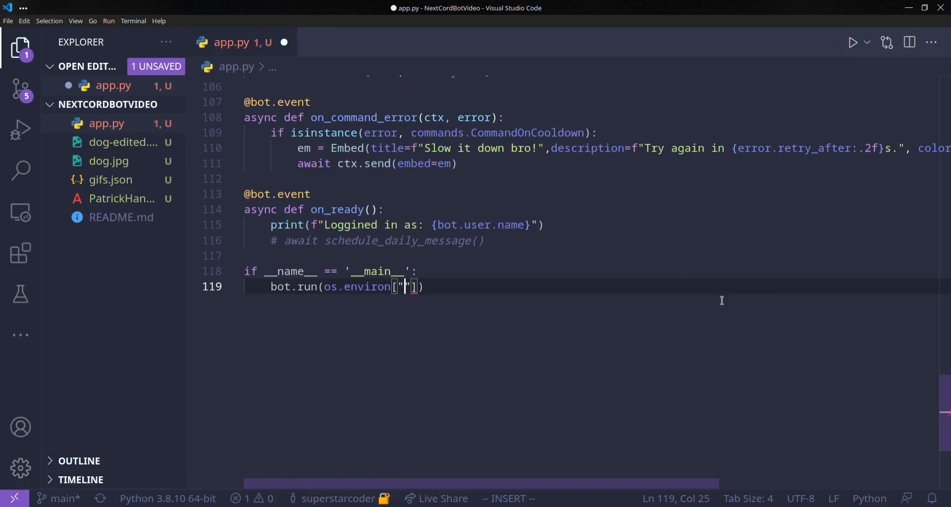
text(DISCORD_)
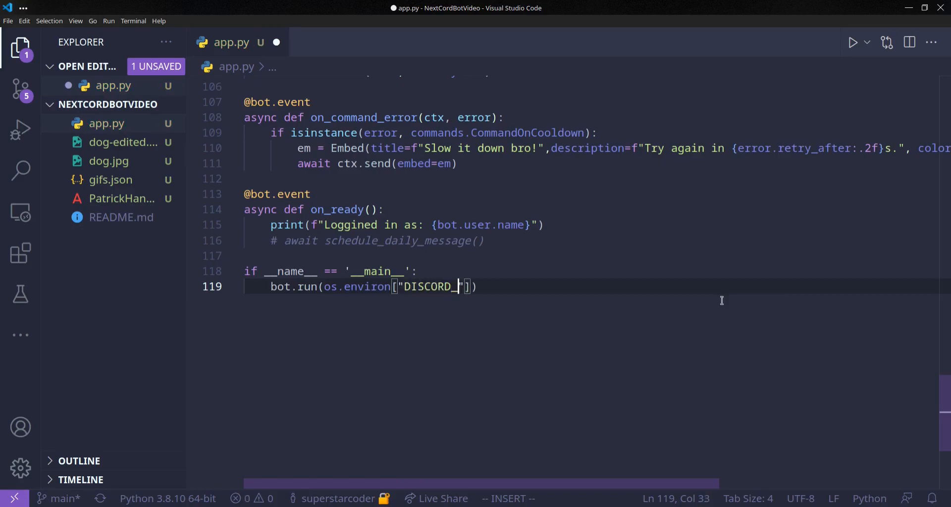
text(TOKEN)
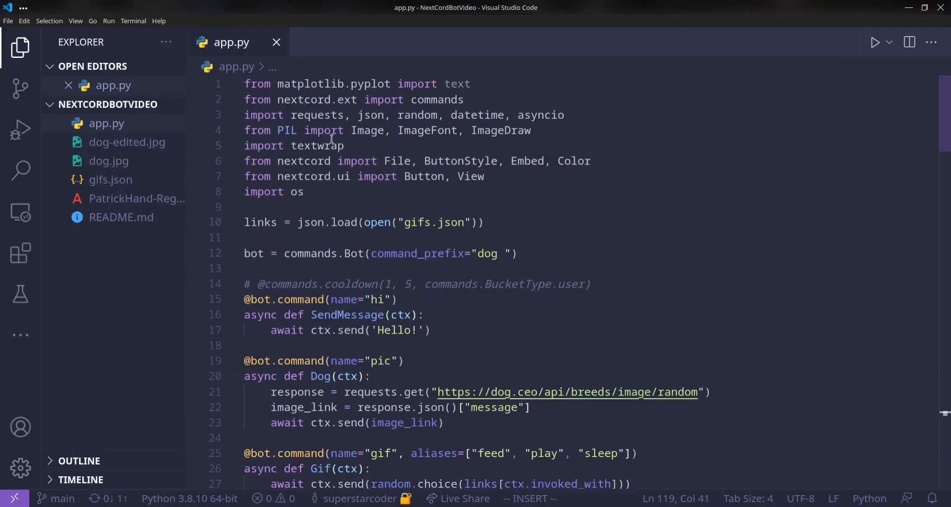
double_click(286, 130)
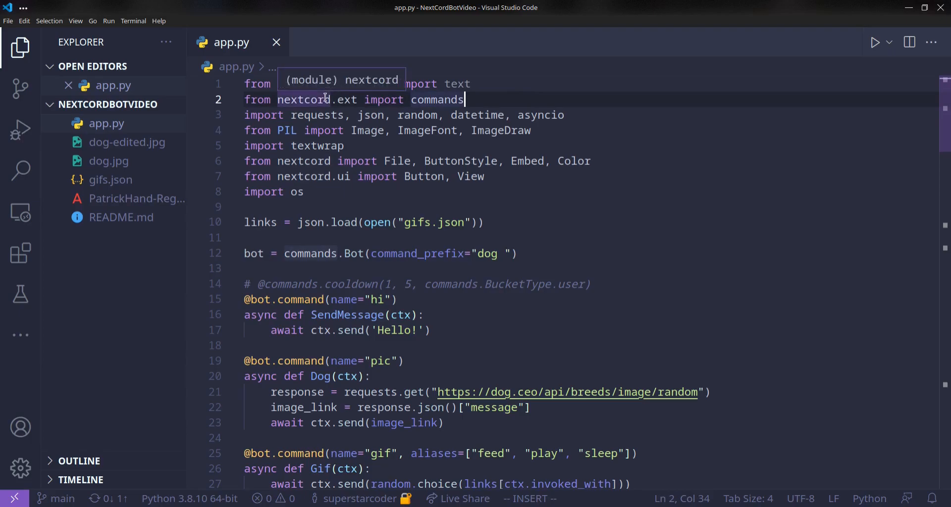
- Generate requirements.txt with pip3 freeze and trim it to nextcord, requests and Pillow
key(ctrl+`)
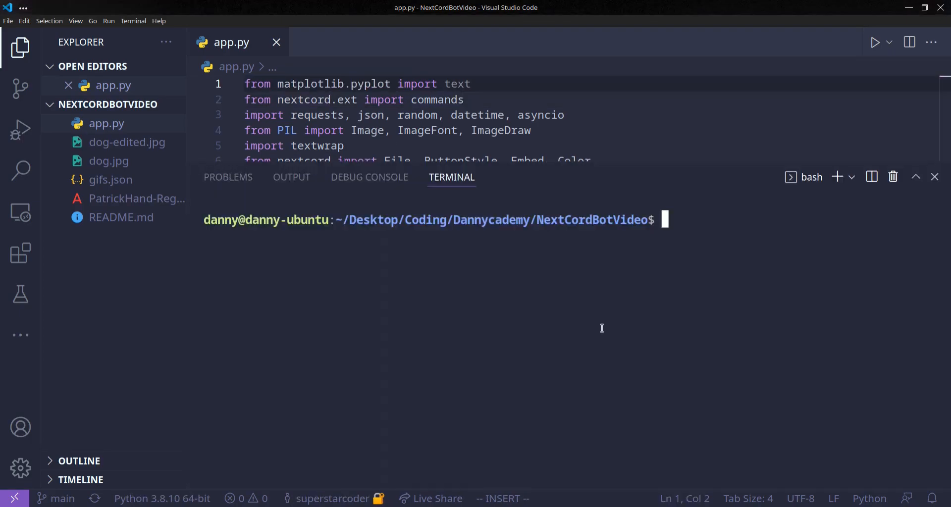
text(pip3 freeze > requirements.txt)
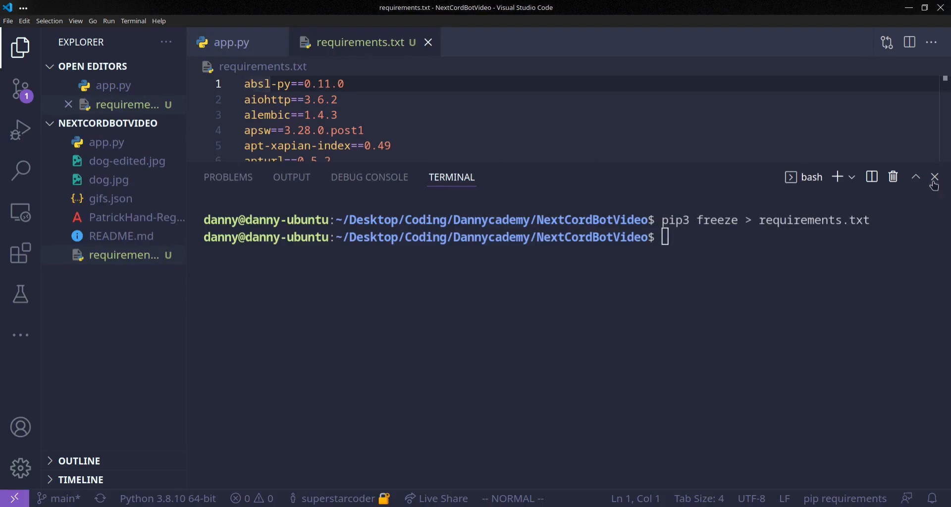
click(934, 176)
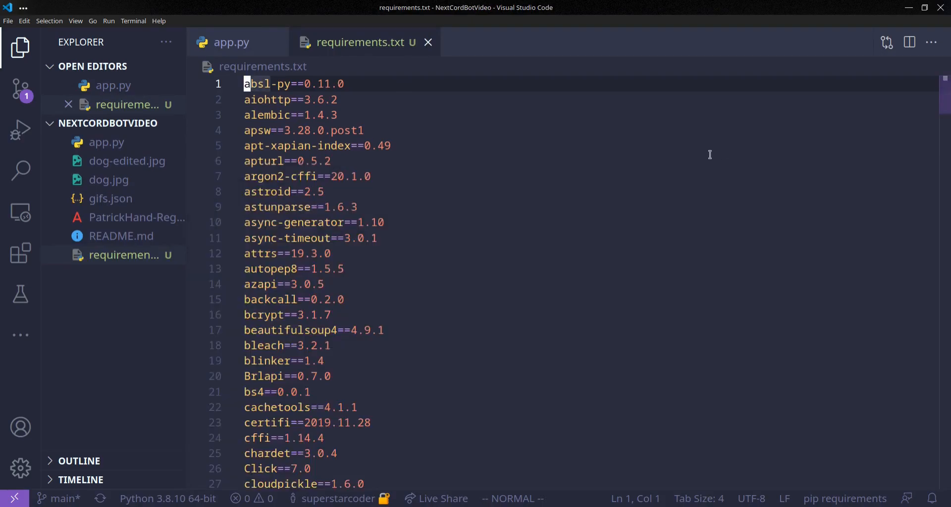
scroll(down, 3)
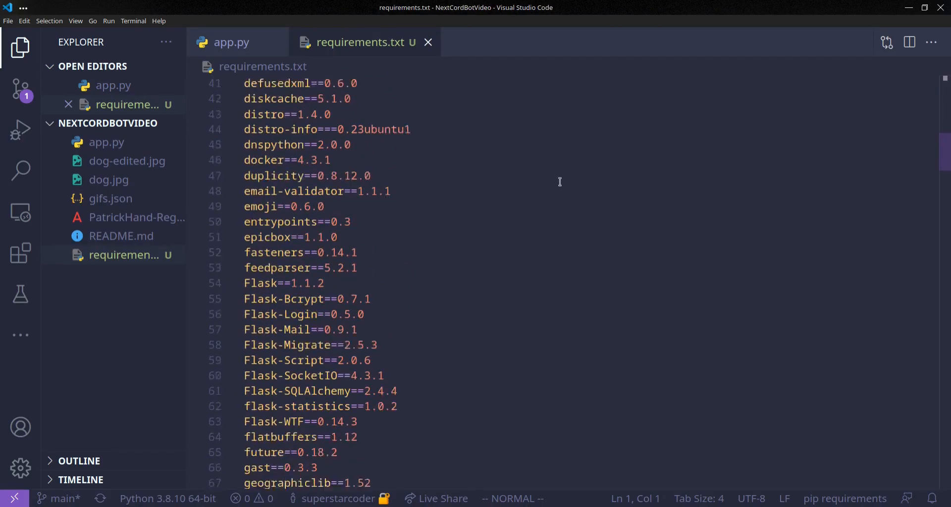
scroll(down, 3)
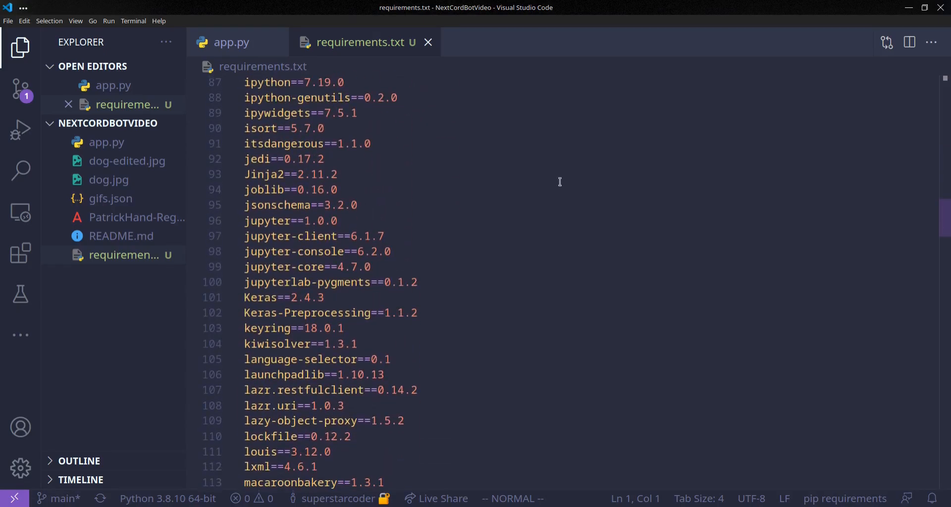
scroll(down, 3)
text(Pillow==7.0.0)
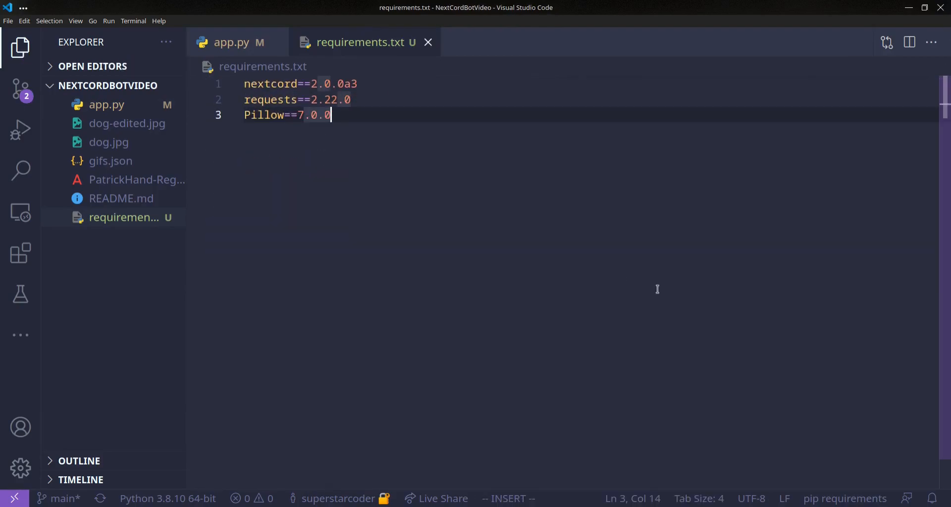
key(ctrl+a)
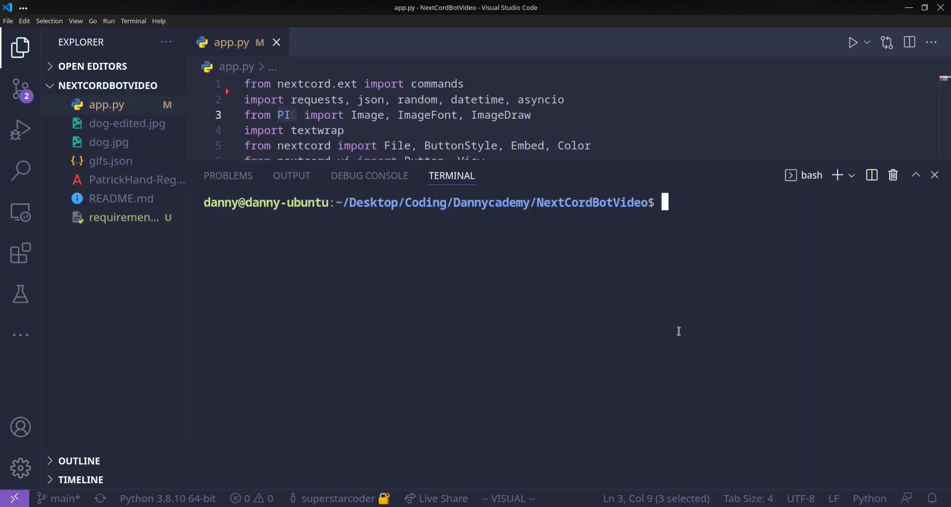
- Check python3 --version, then create and save runtime.txt containing Python 3.8.10
text(python3)
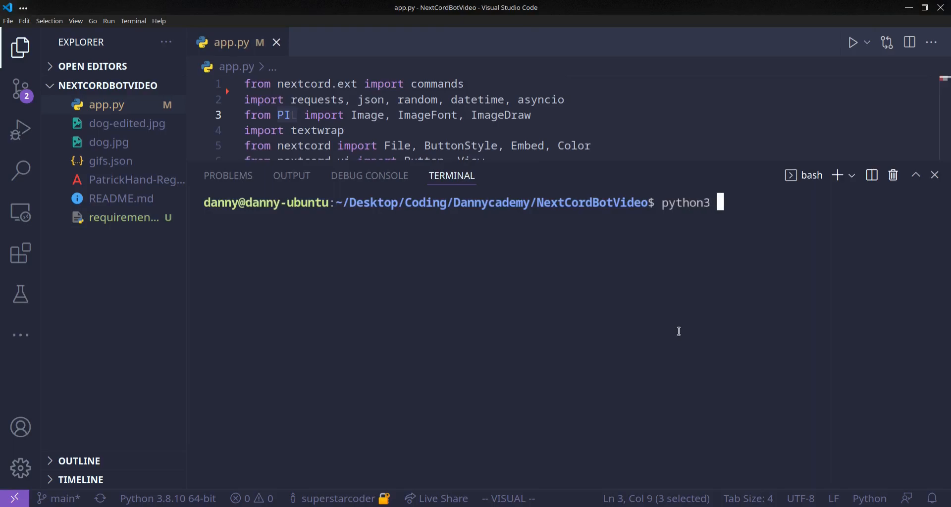
text(--version)
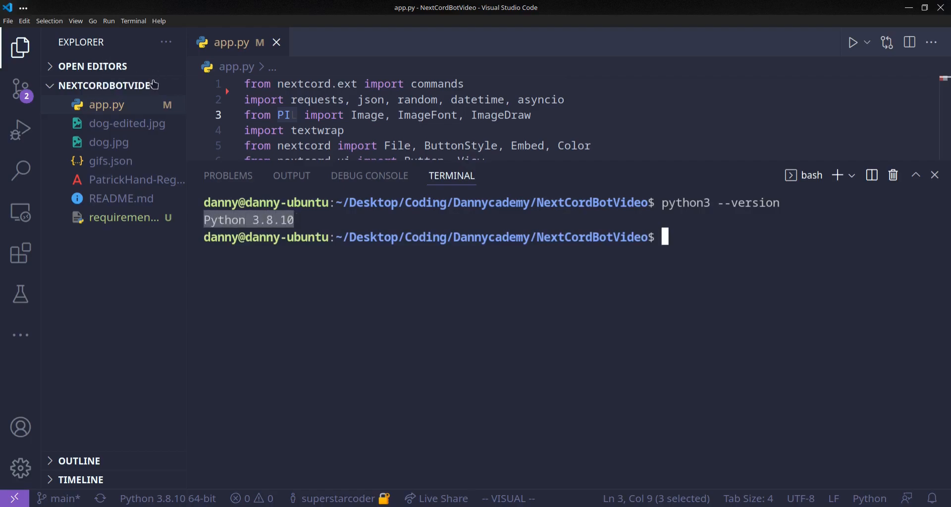
click(115, 86)
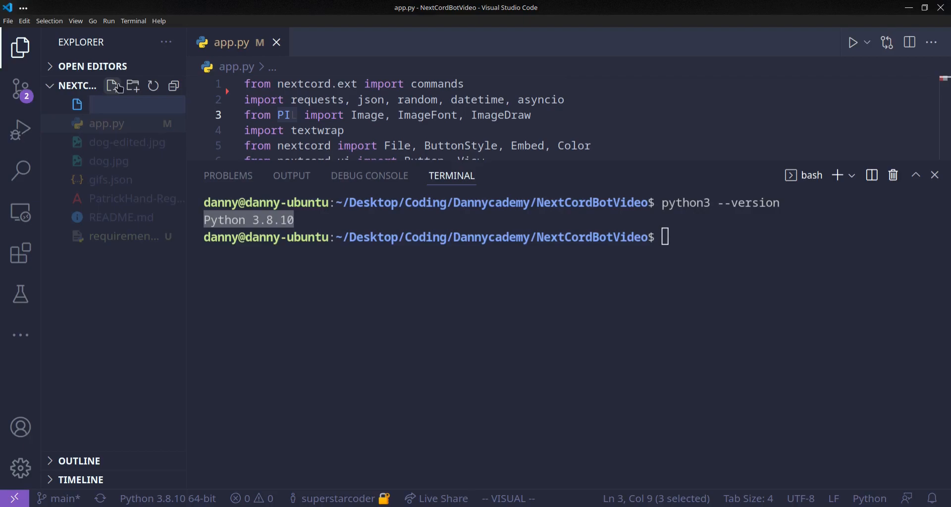
text(runtime.txt)
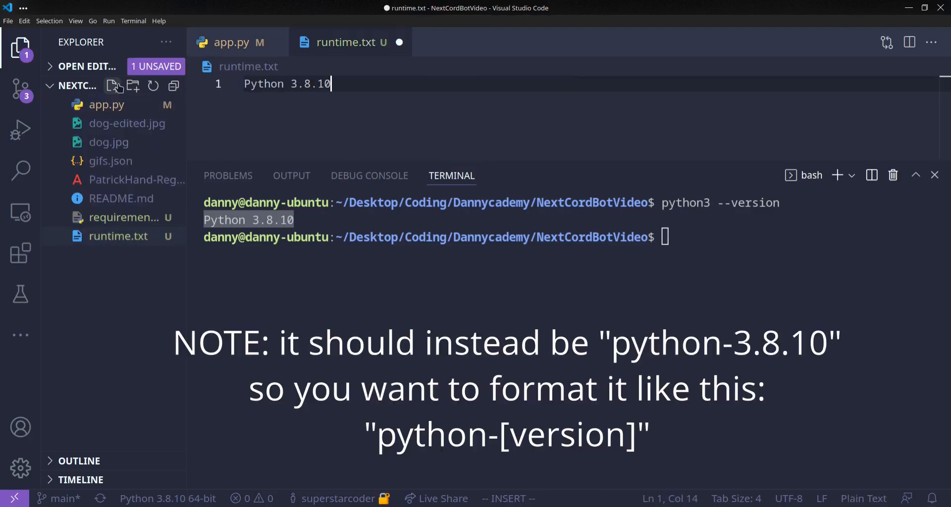
key(ctrl+s)
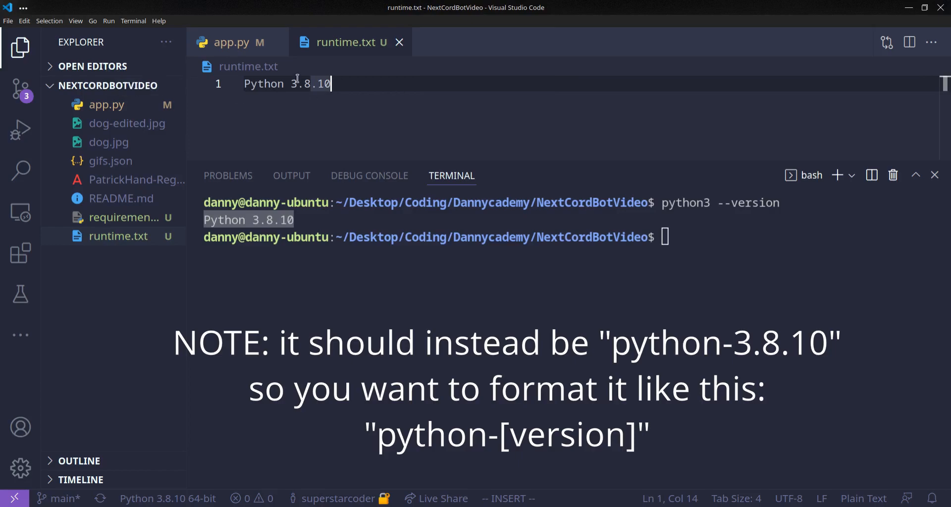
mouse_move(381, 104)
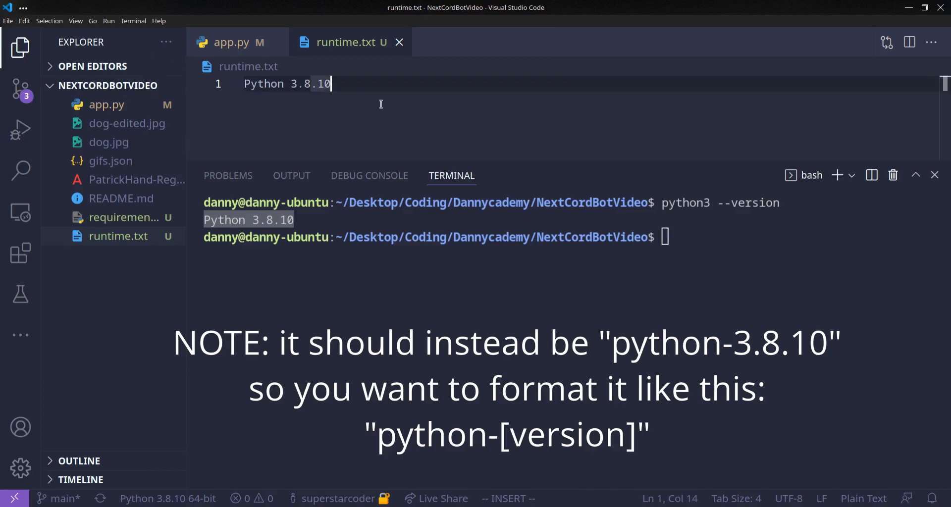
mouse_move(381, 170)
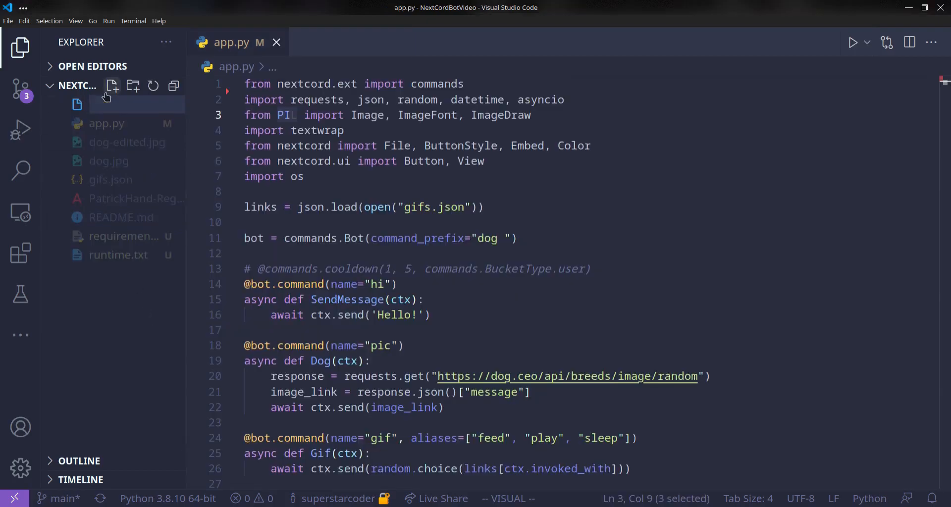
- Create a Procfile containing 'worker: python3 app.py'
text(Procfile)
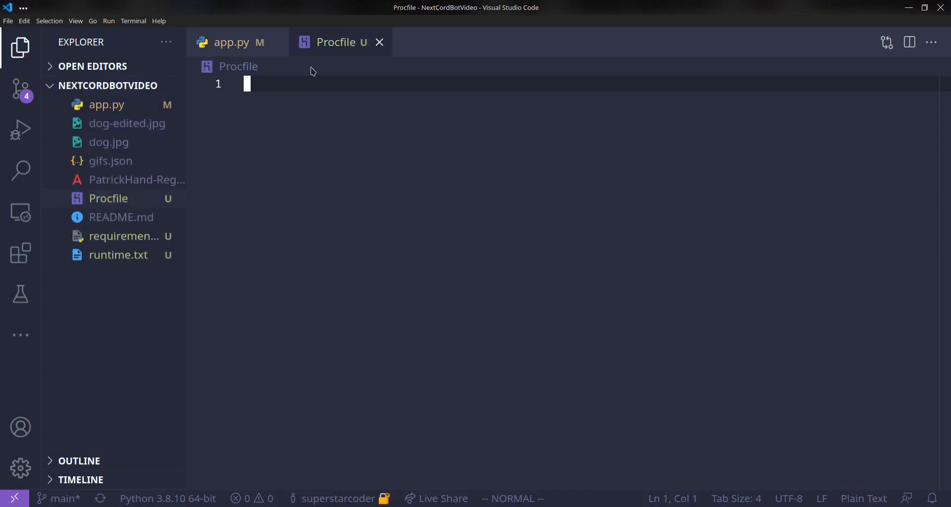
mouse_move(348, 127)
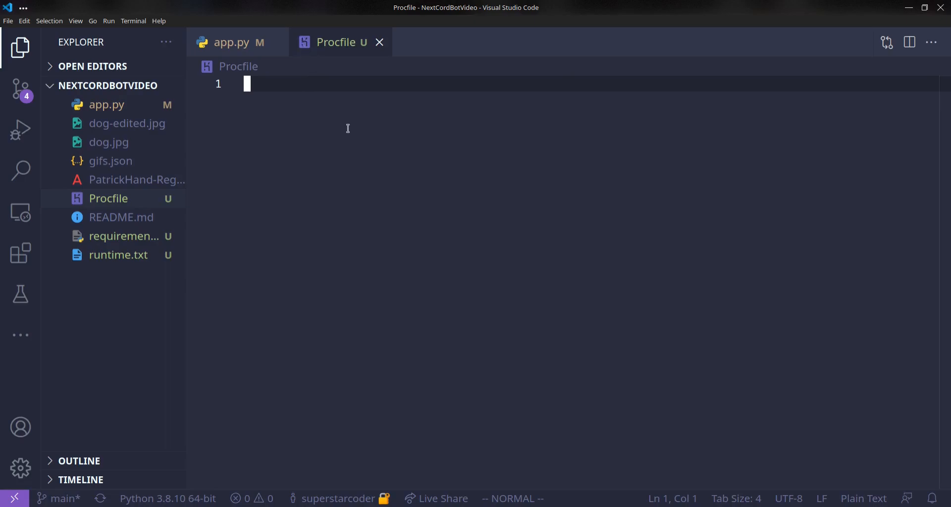
text(worker)
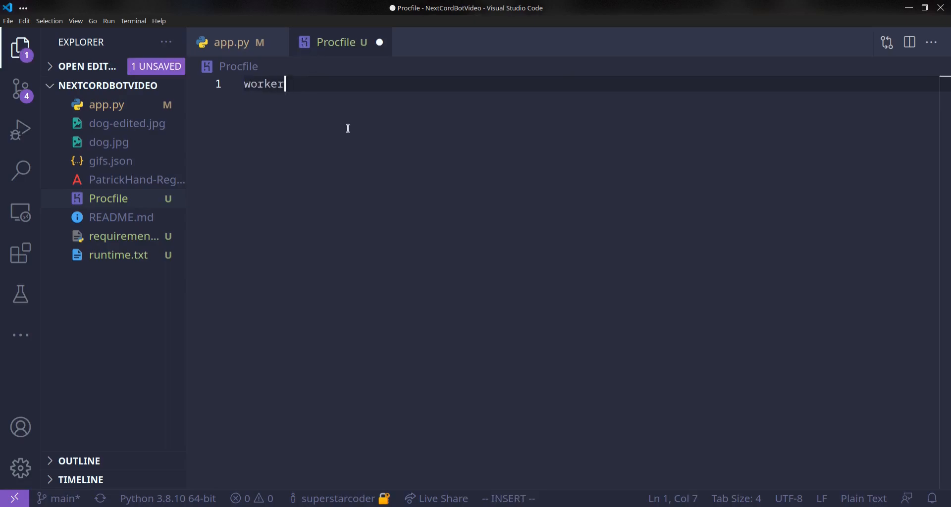
text(: python)
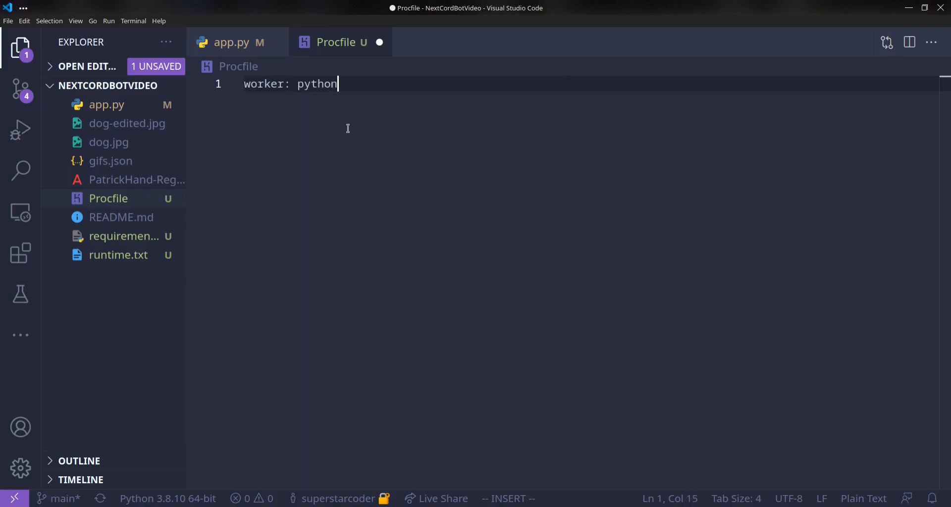
text(3 app.)
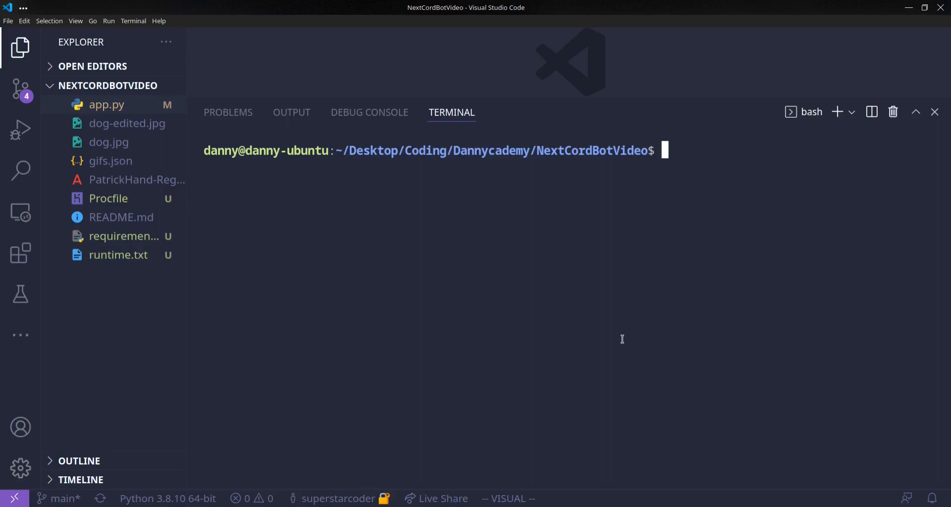
- Stage everything, commit as 'added all the files', and push with GitHub credentials
text(git add .)
text(git co)
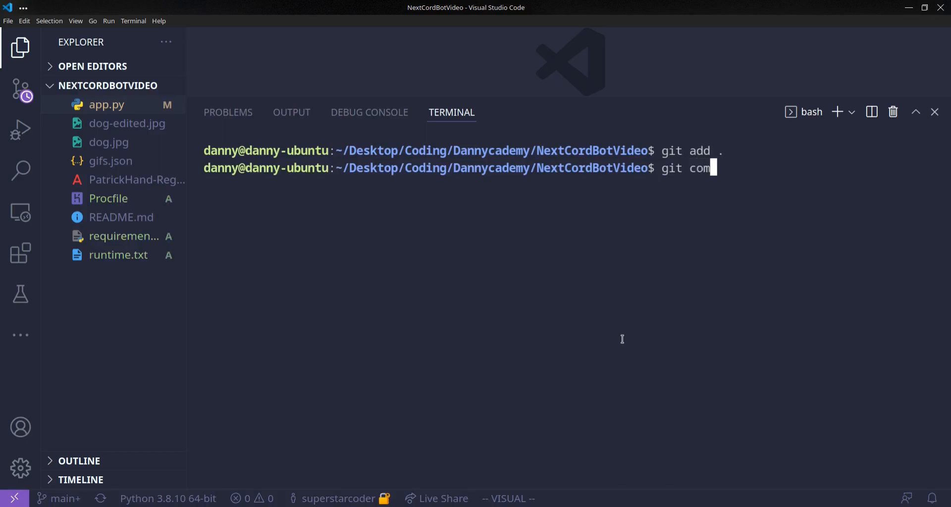
text(mit -m "")
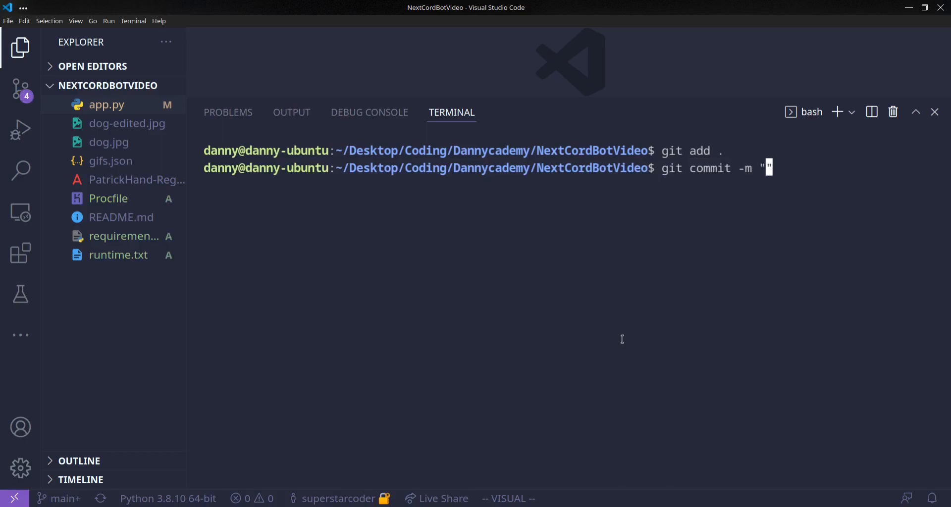
text(added all the file)
text(git push)
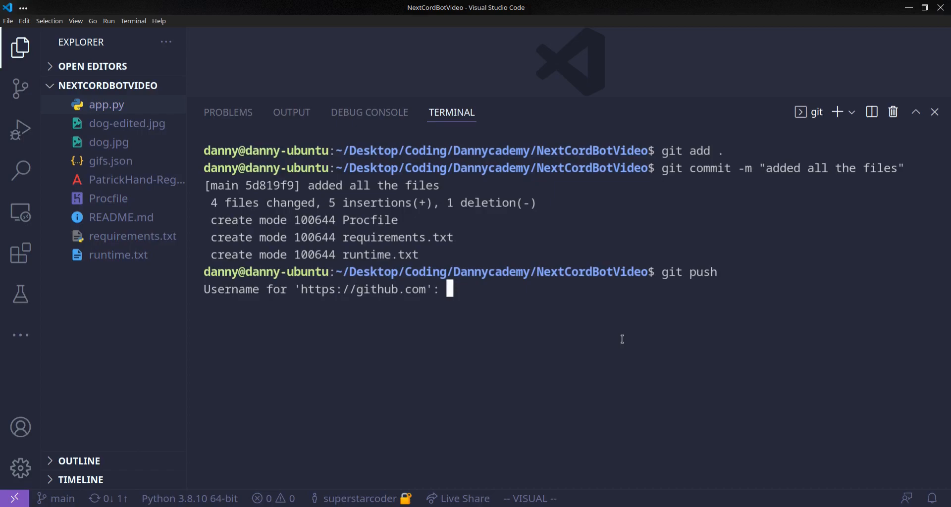
text(supesta)
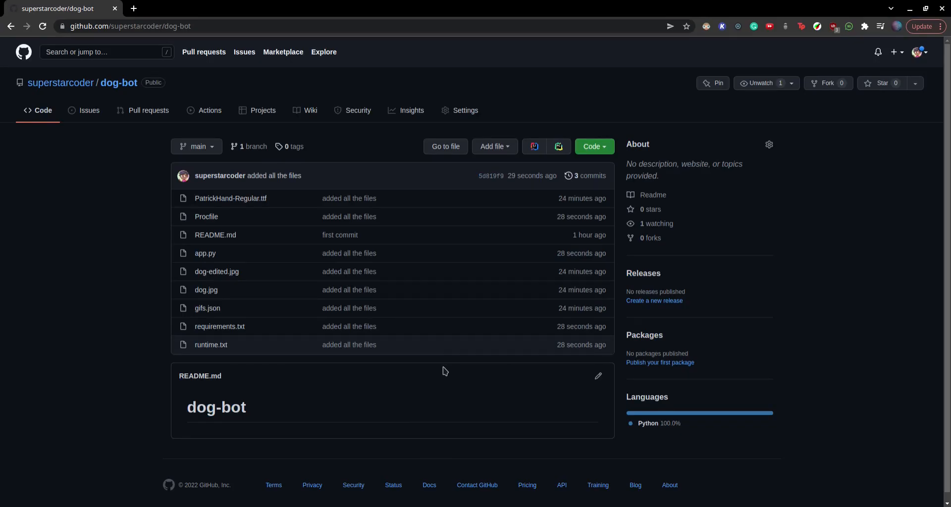
- Open heroku.com in a new browser tab
click(251, 8)
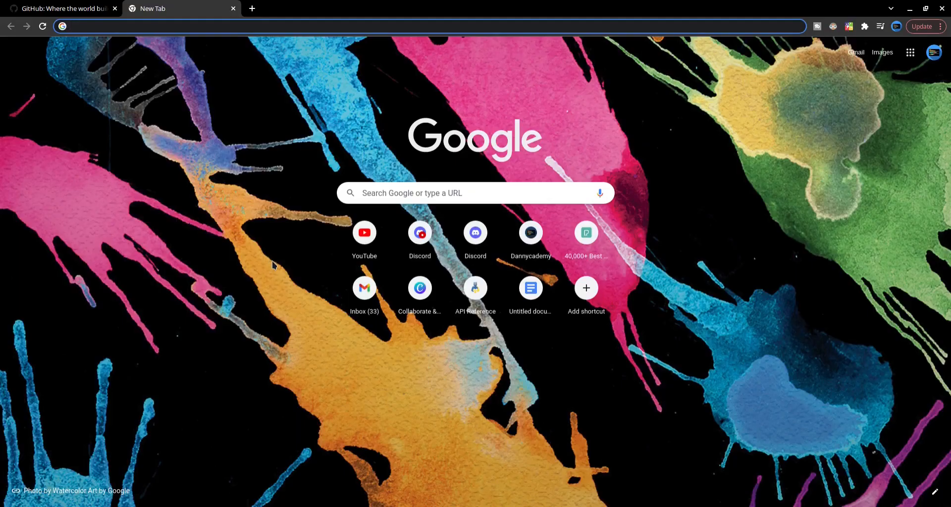
text(heroku.com/apps)
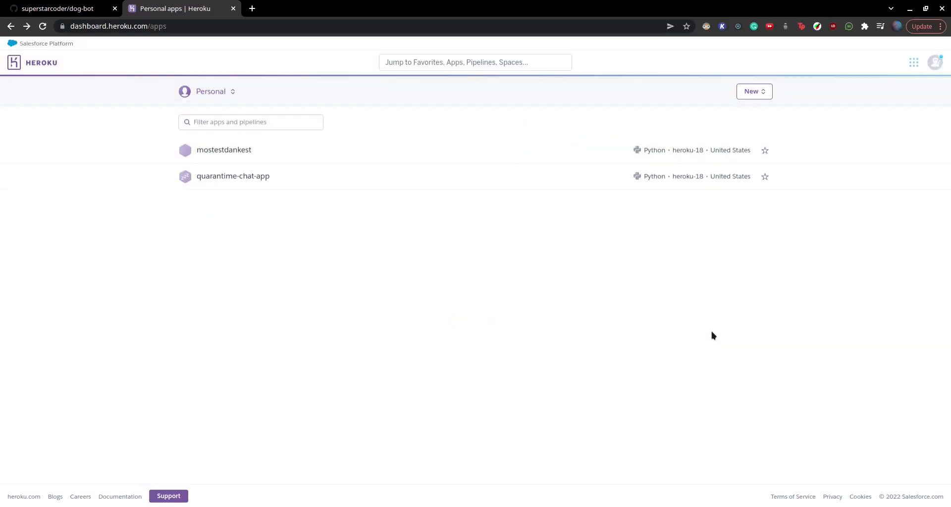
- Create a new Heroku app named dog-nextcord-bot, keeping the United States region
click(753, 91)
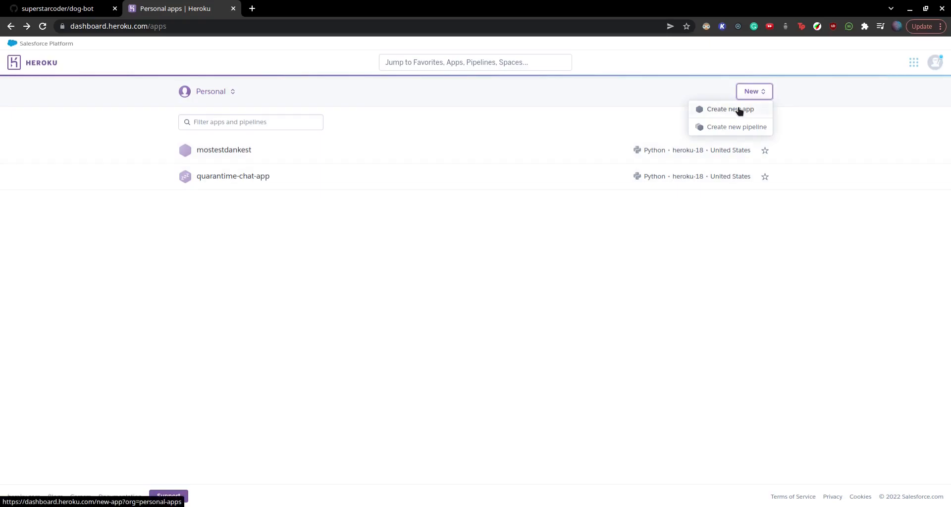
click(729, 109)
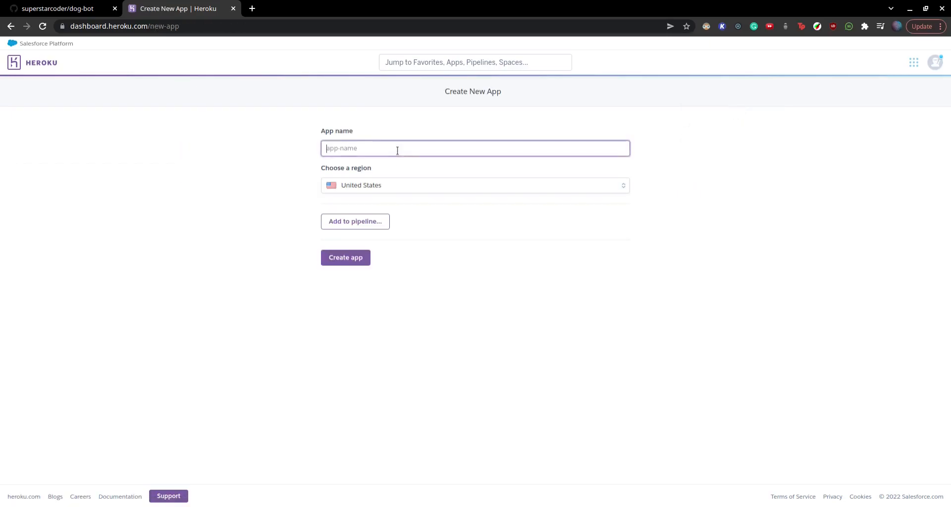
text(dog.)
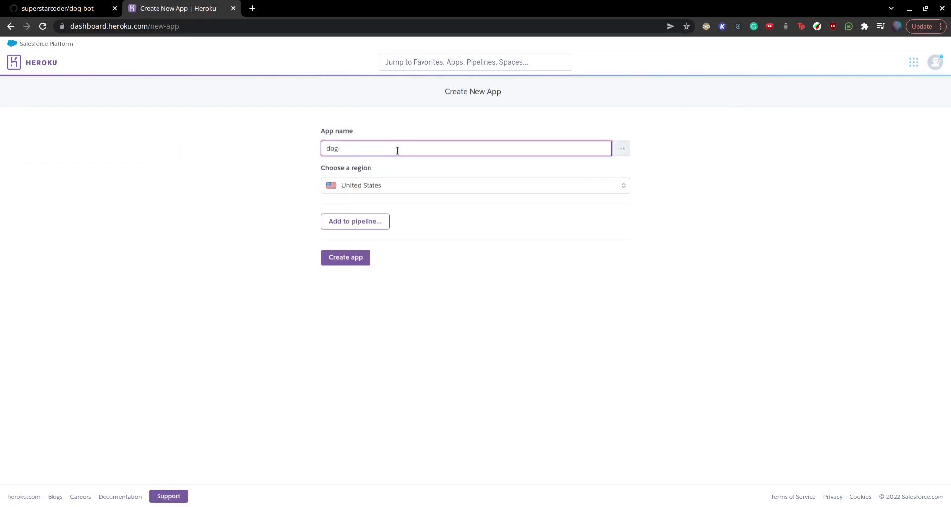
text(nextcord-bot)
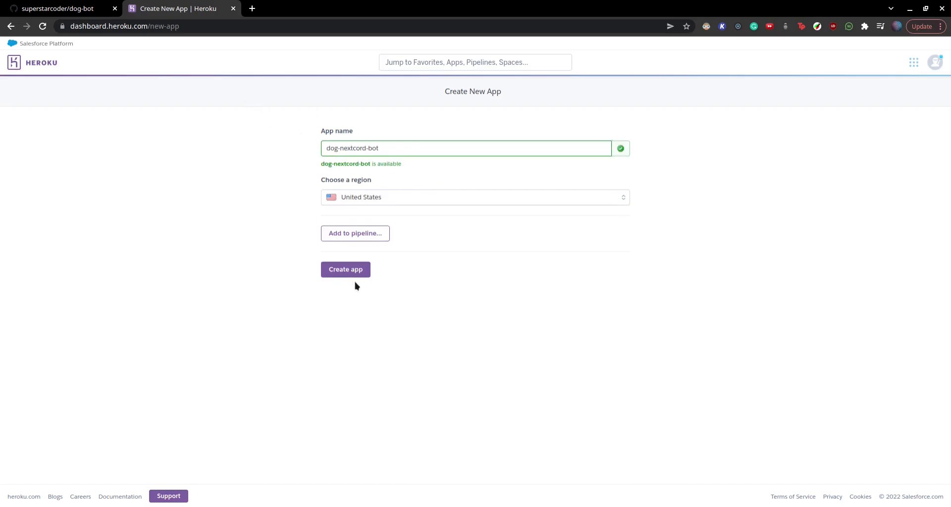
click(345, 269)
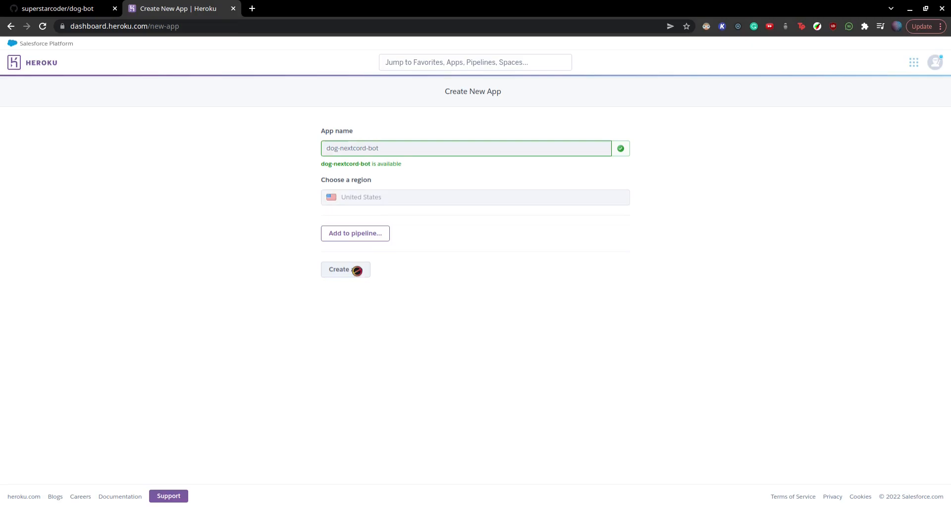
click(338, 270)
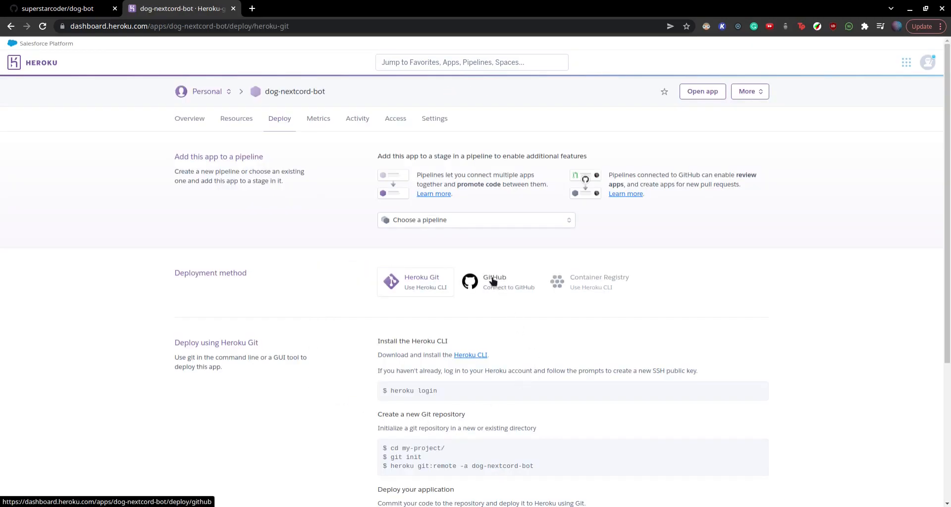
- Choose GitHub as the deployment method and authorize Heroku on the GitHub account
click(493, 281)
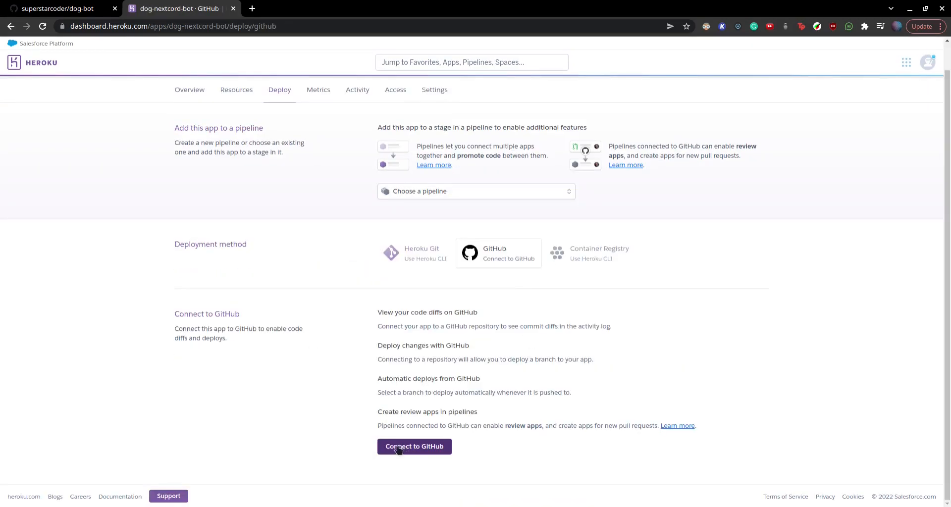
click(414, 447)
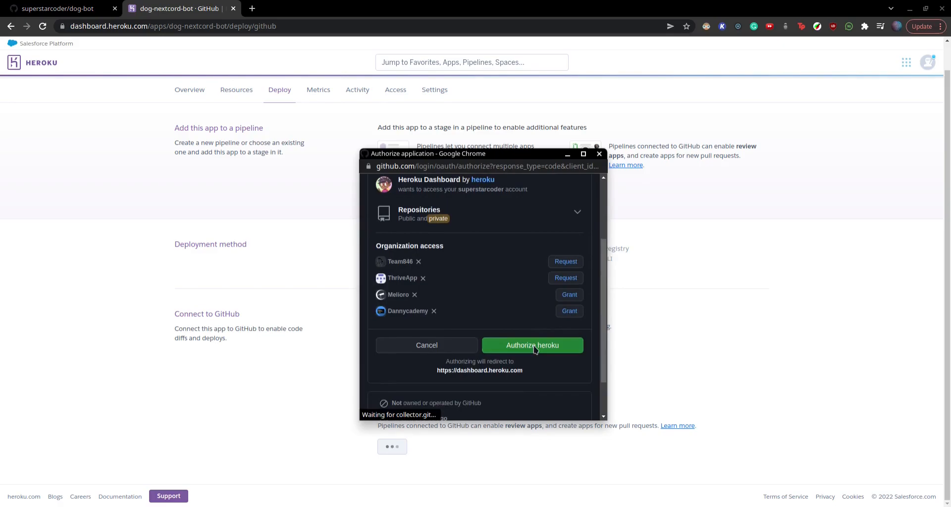
click(531, 345)
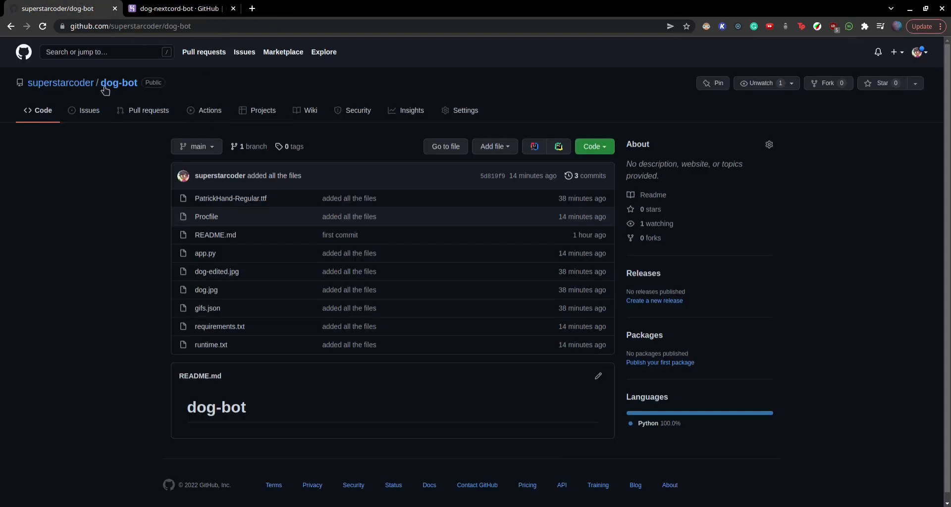
click(176, 8)
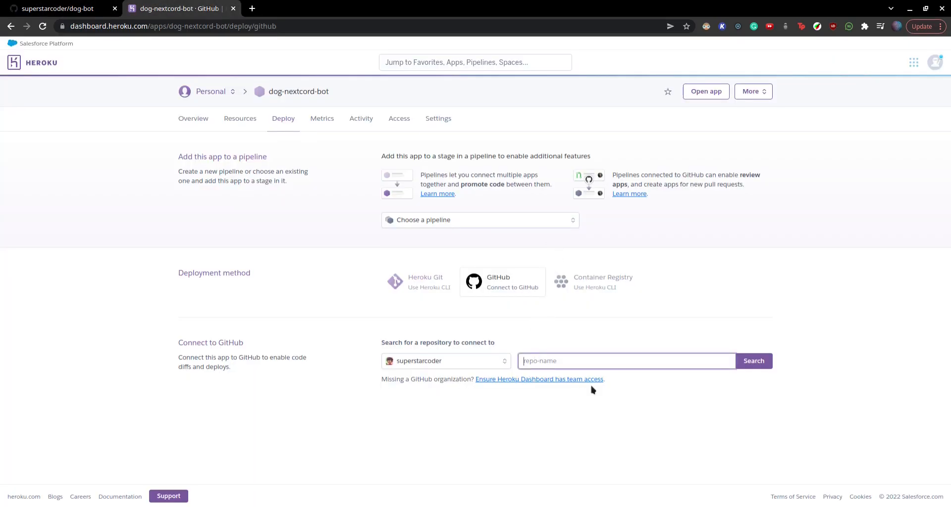
- Search for dog-bot and connect the superstarcoder/dog-bot repository to the app
text(dog-bot)
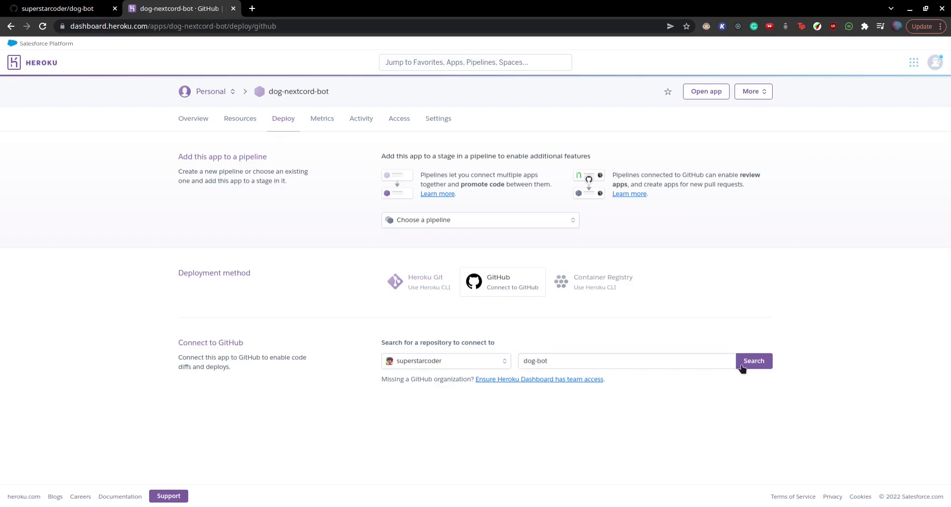
click(753, 360)
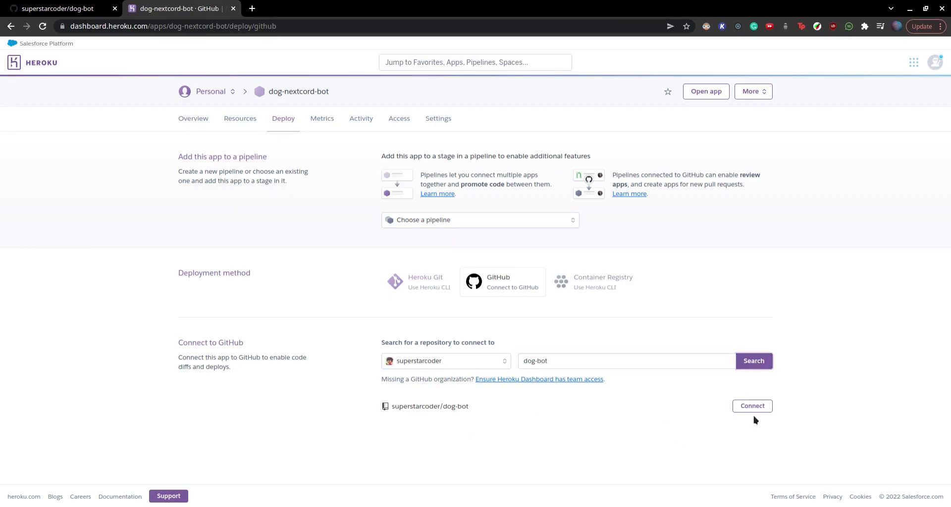
click(752, 406)
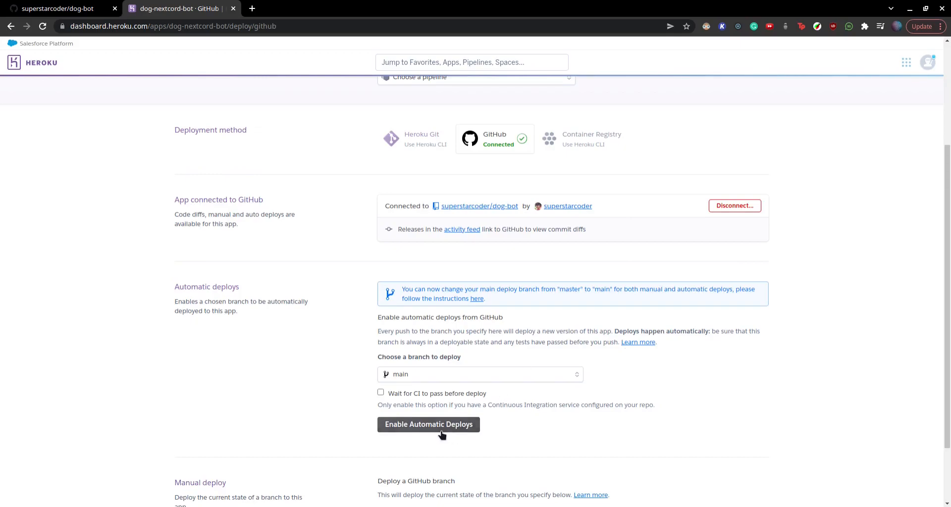
- Review the automatic and manual deploy sections now offering the main branch
scroll(down, 3)
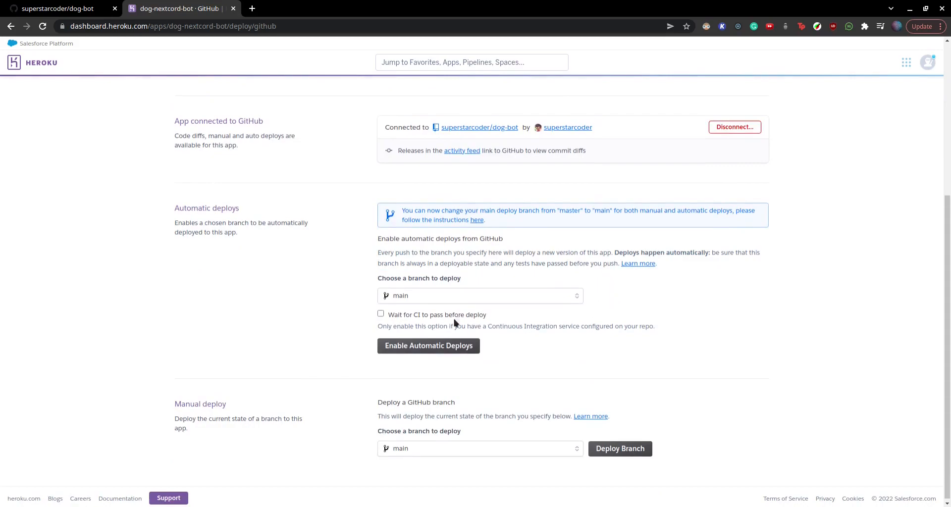
mouse_move(432, 308)
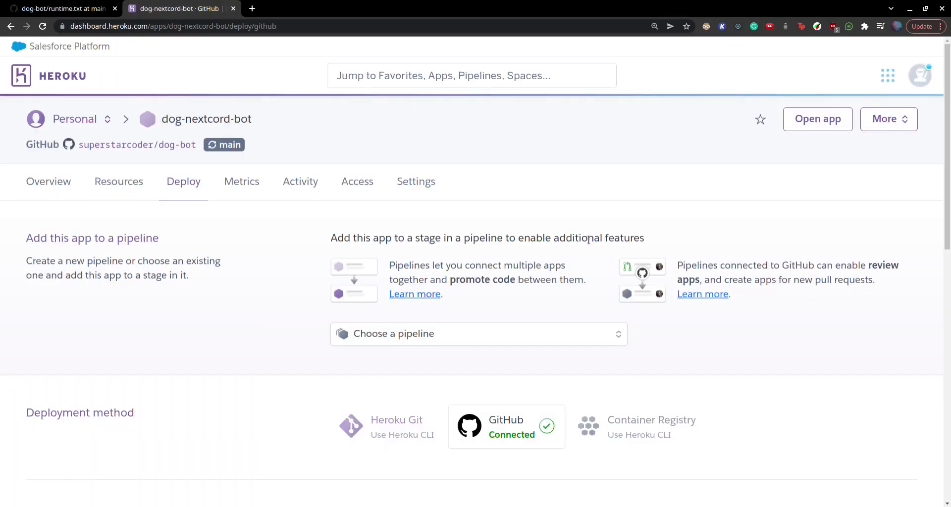
- Reveal the app's config vars in Settings and enter DISCORD_TOKEN as a new key
click(415, 181)
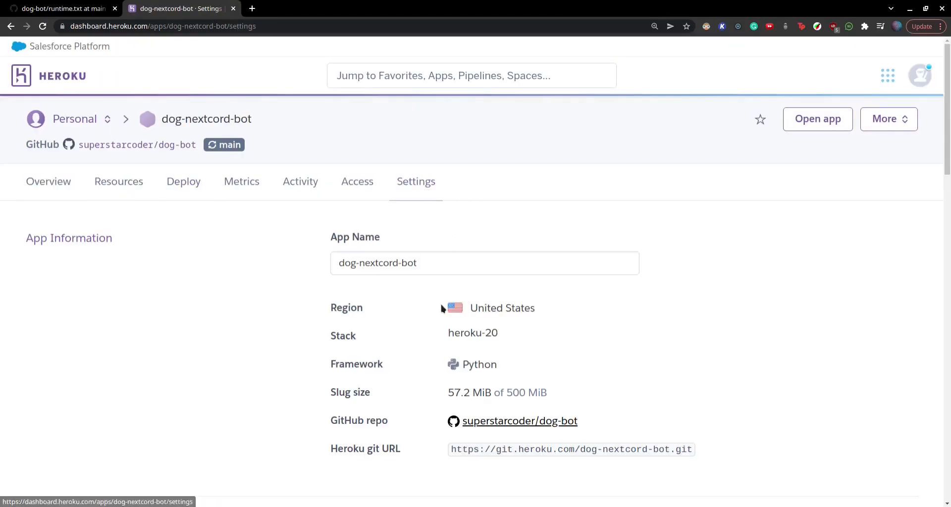
scroll(down, 3)
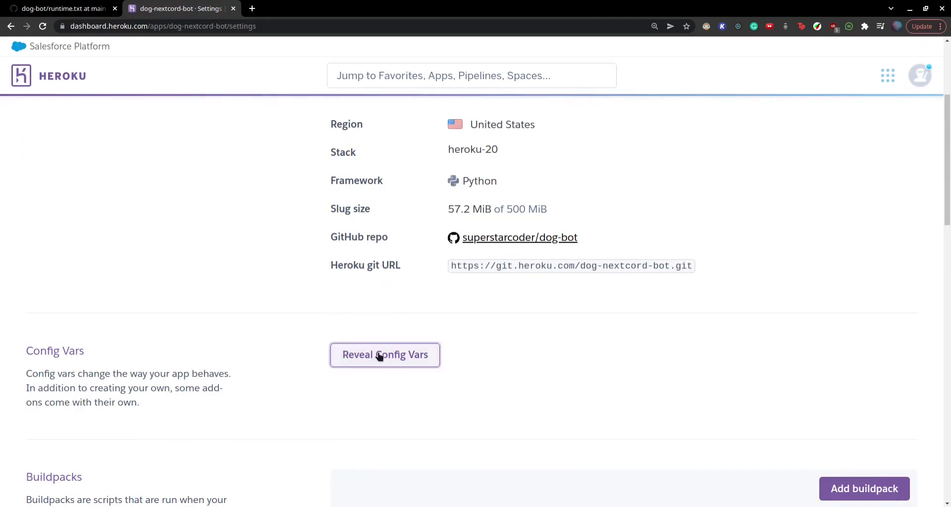
click(385, 354)
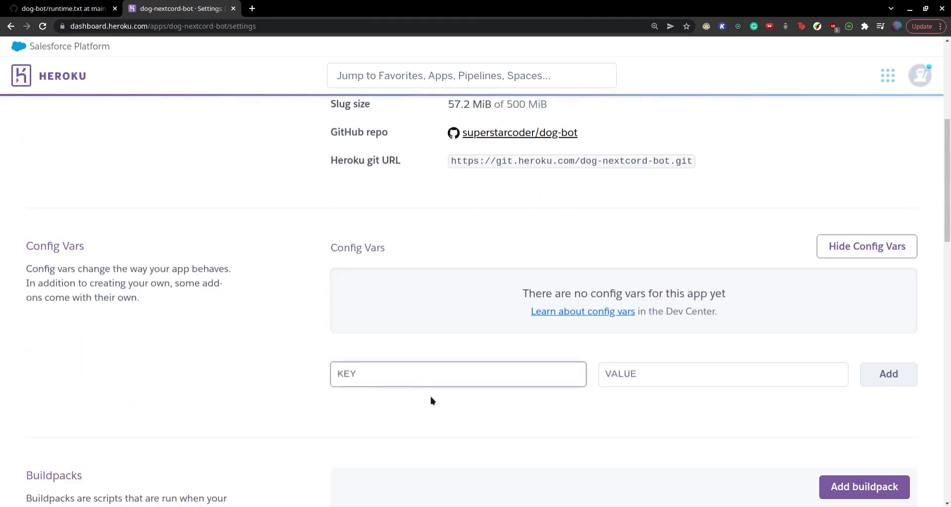
text(DISCORD_TOEK)
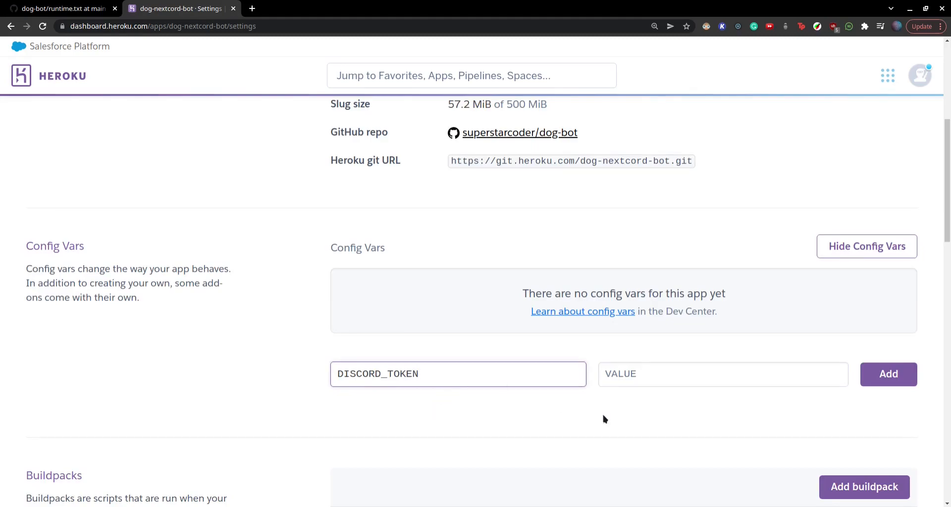
- Copy the bot token from the Discord developer portal and enable the python3 app.py worker dyno
click(722, 373)
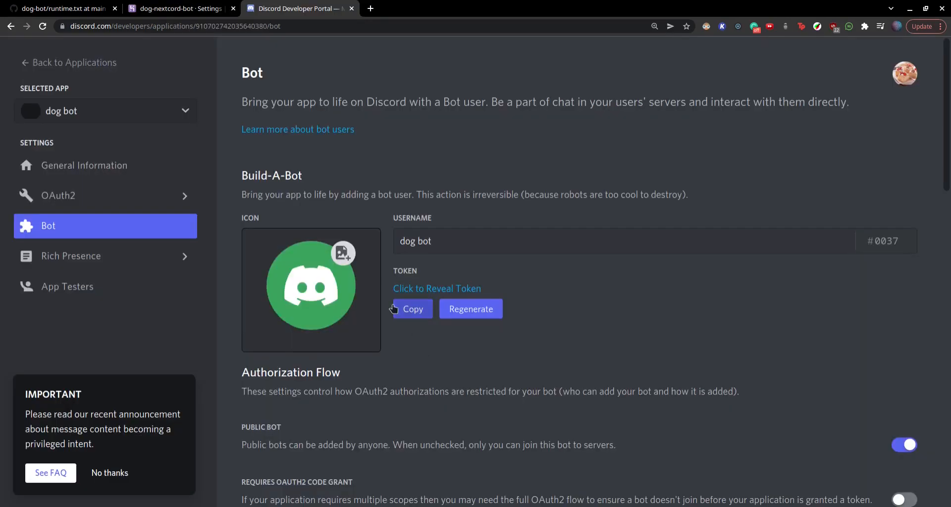
click(175, 8)
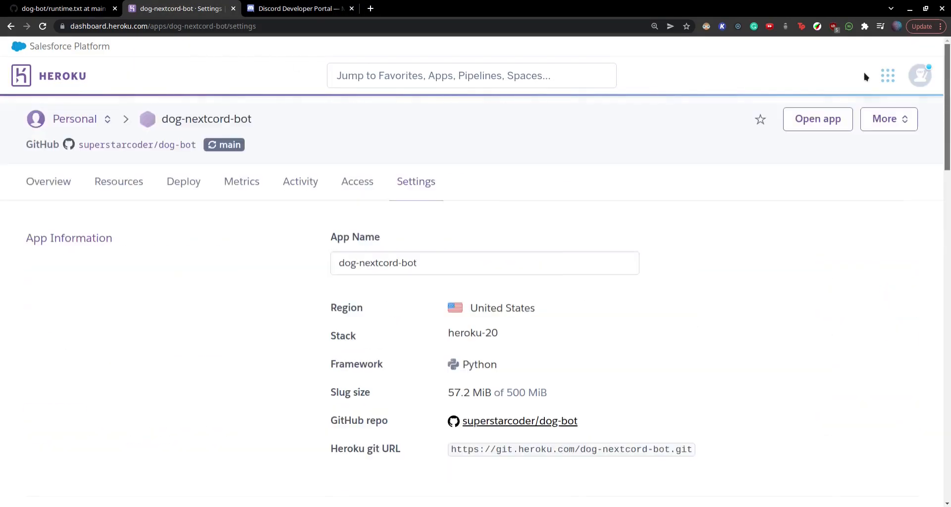
click(118, 181)
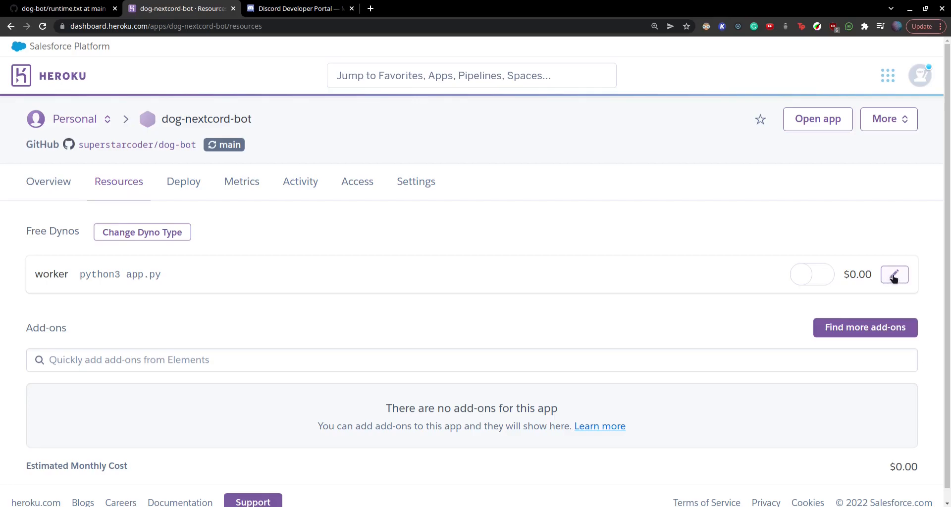
click(810, 275)
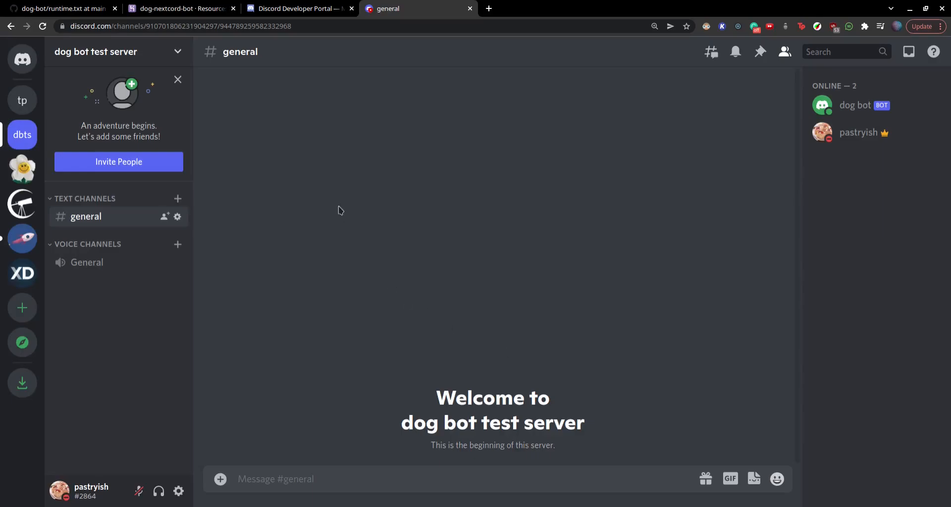
mouse_move(813, 97)
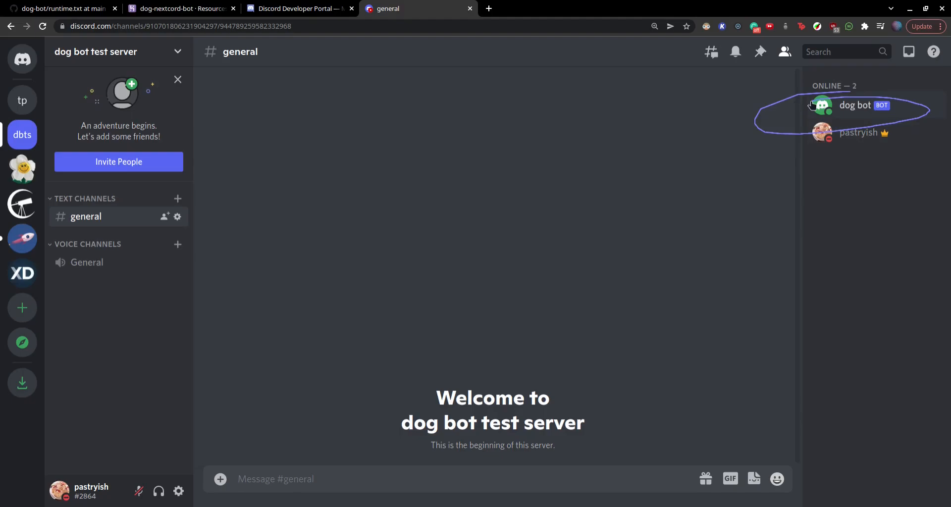
- Send 'dog help' in #general and check the bot's replies
text(dog h)
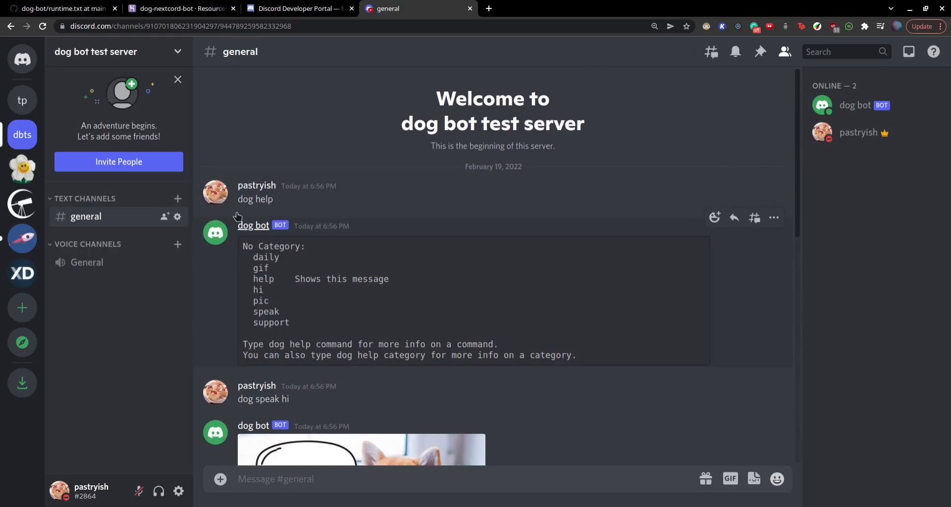
click(179, 9)
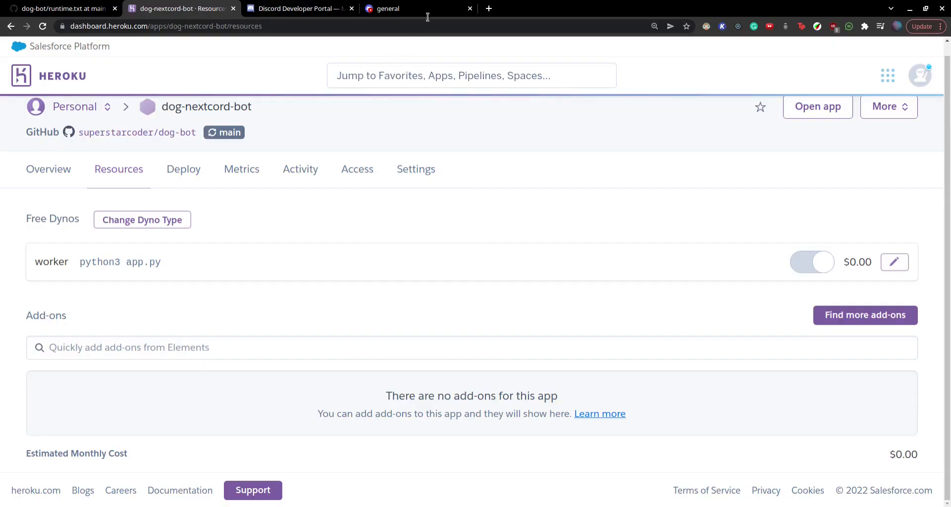